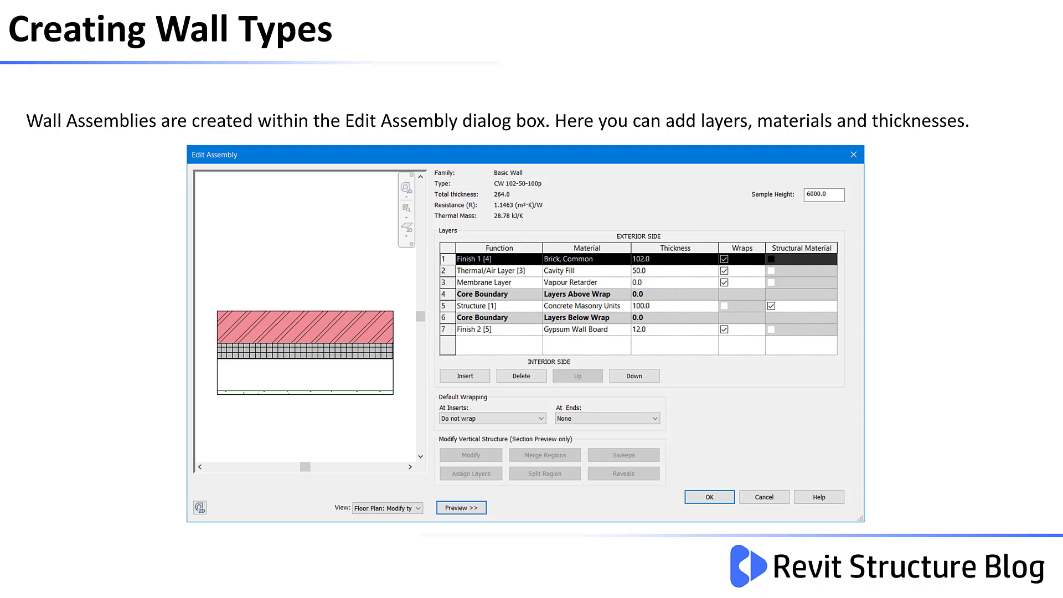
- Step through the wall types and sweeps-and-reveals slides, then end the slideshow
{"action": "left_click", "coordinate": [417, 508]}
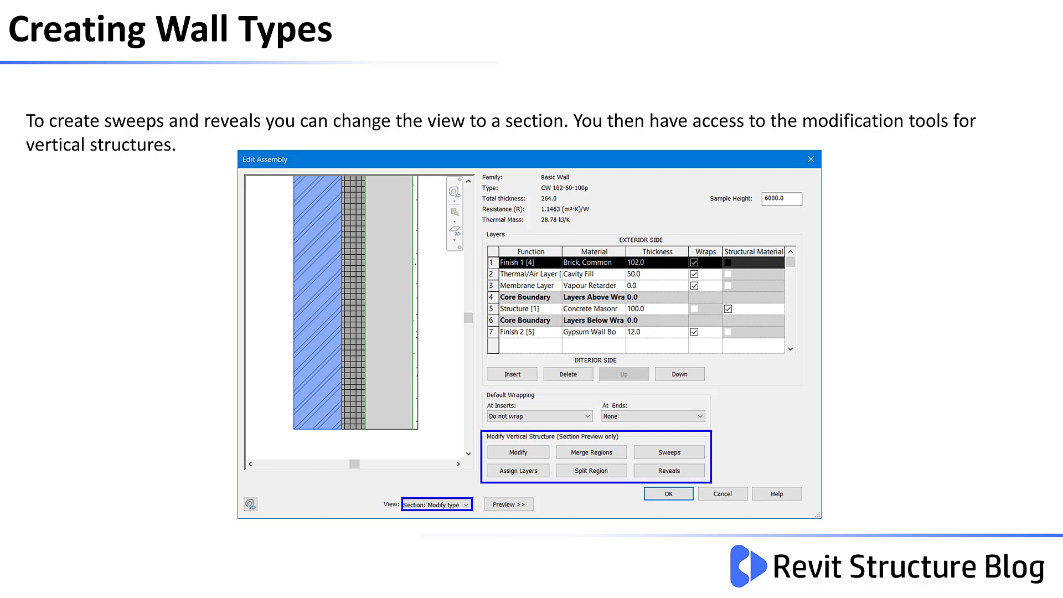
{"action": "left_click", "coordinate": [669, 471]}
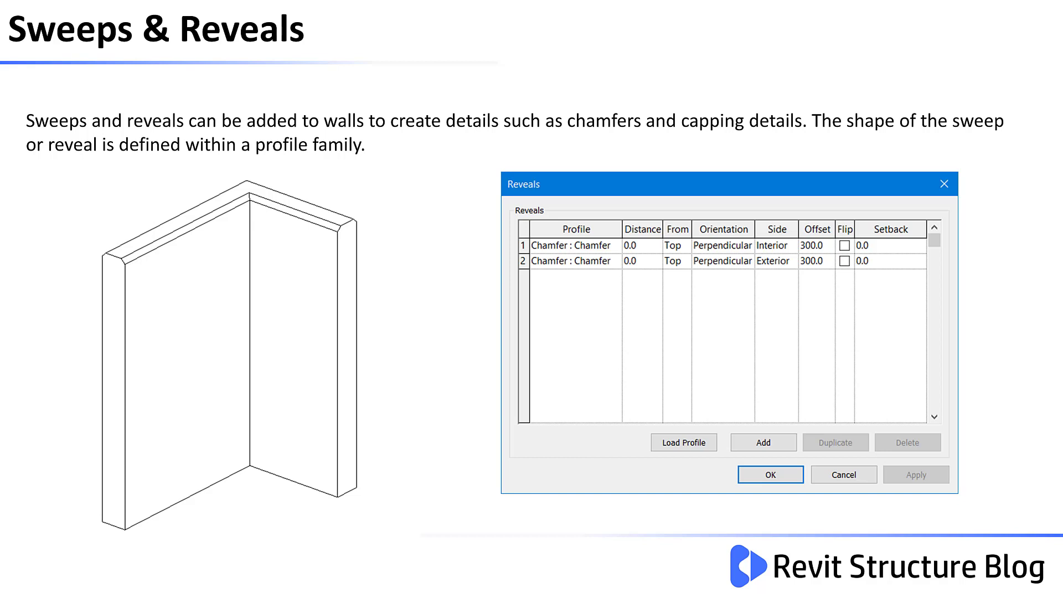
{"action": "key", "text": "right"}
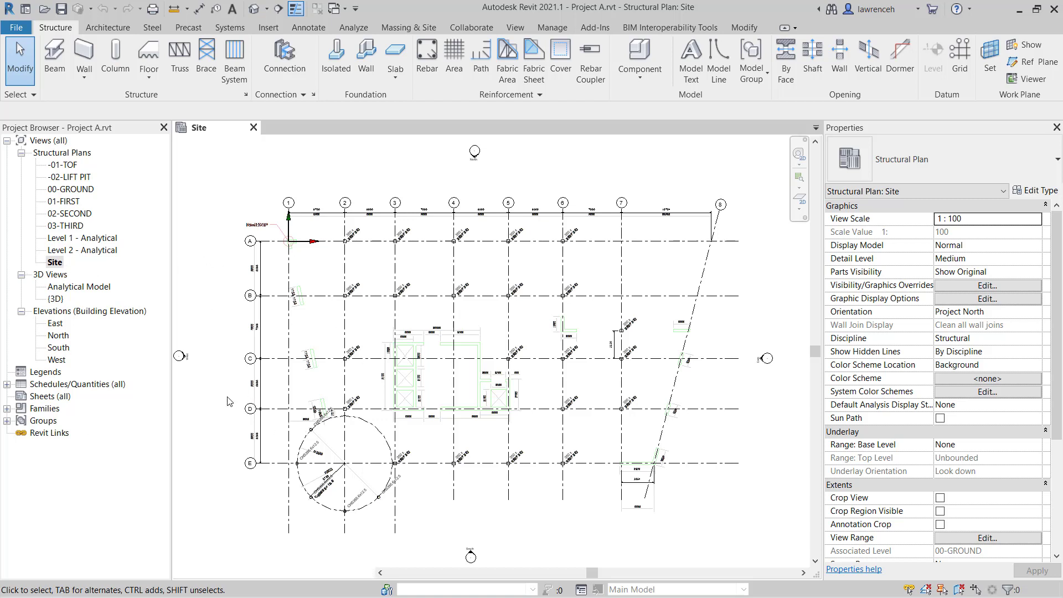
- Zoom into the central core area of the Site structural plan
{"action": "left_click", "coordinate": [344, 203]}
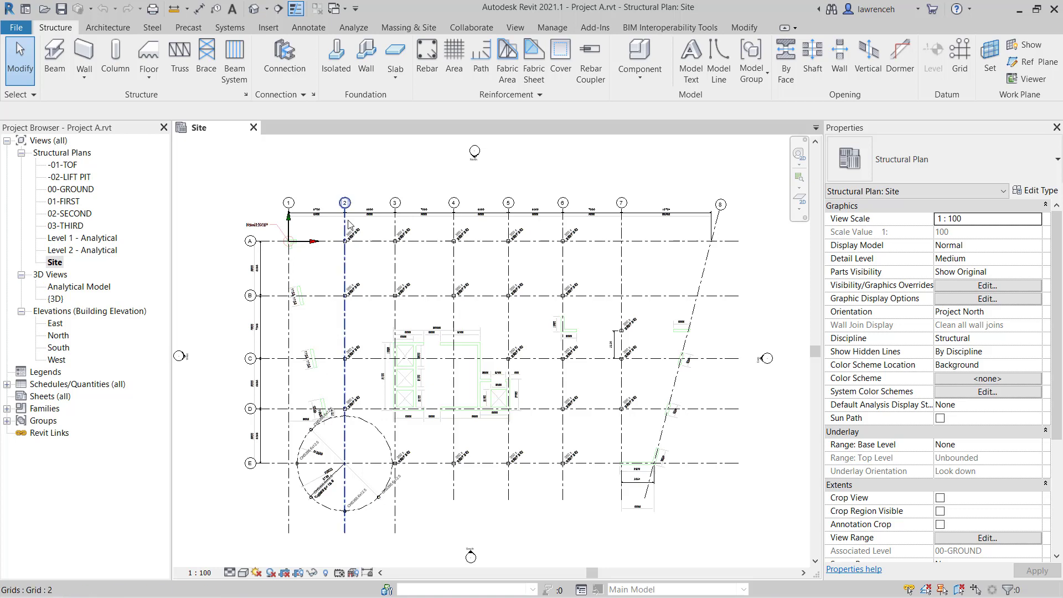
{"action": "left_click", "coordinate": [403, 397]}
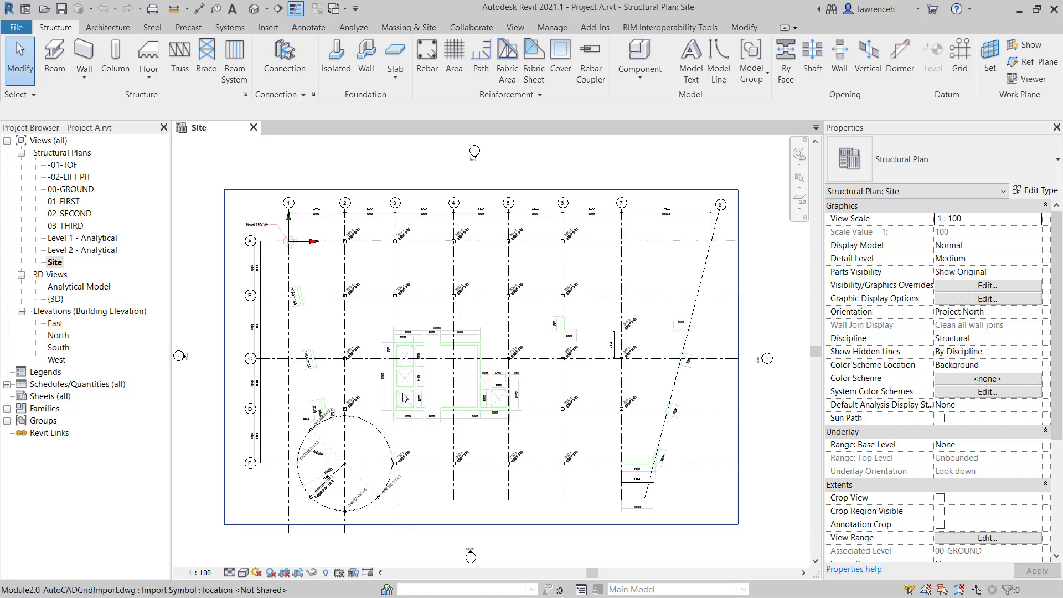
{"action": "scroll", "scroll_direction": "up", "scroll_amount": 3}
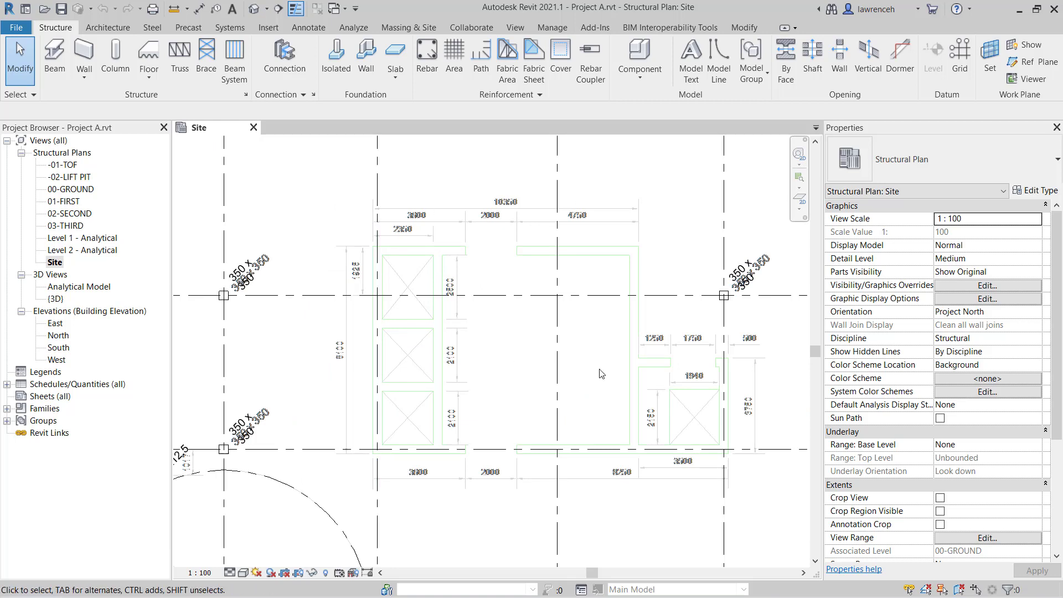
{"action": "mouse_move", "coordinate": [565, 403]}
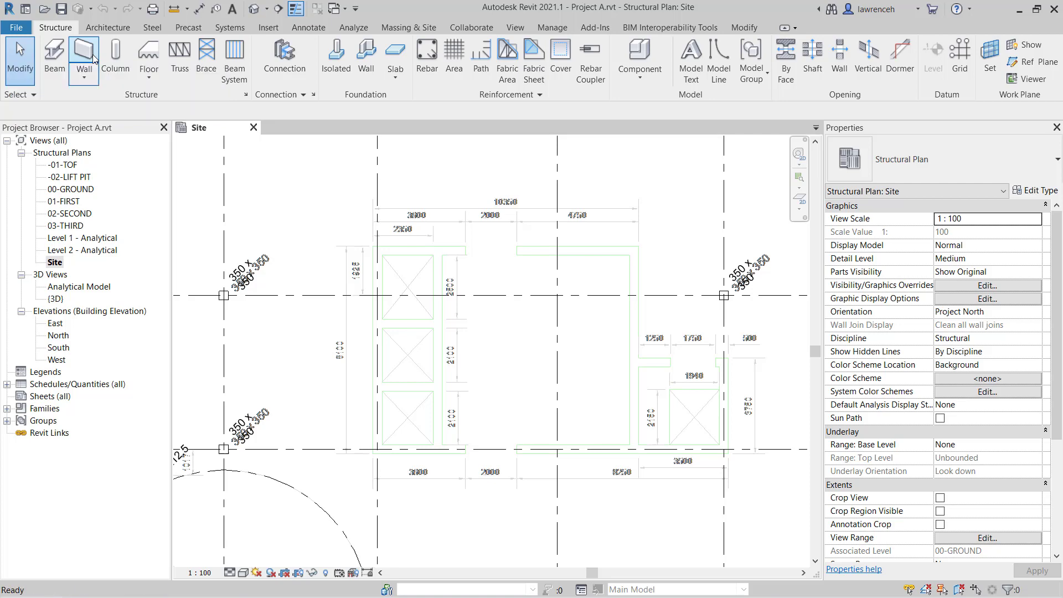
- Start a structural wall and choose the Basic Wall Generic - 300mm type
{"action": "left_click", "coordinate": [83, 57]}
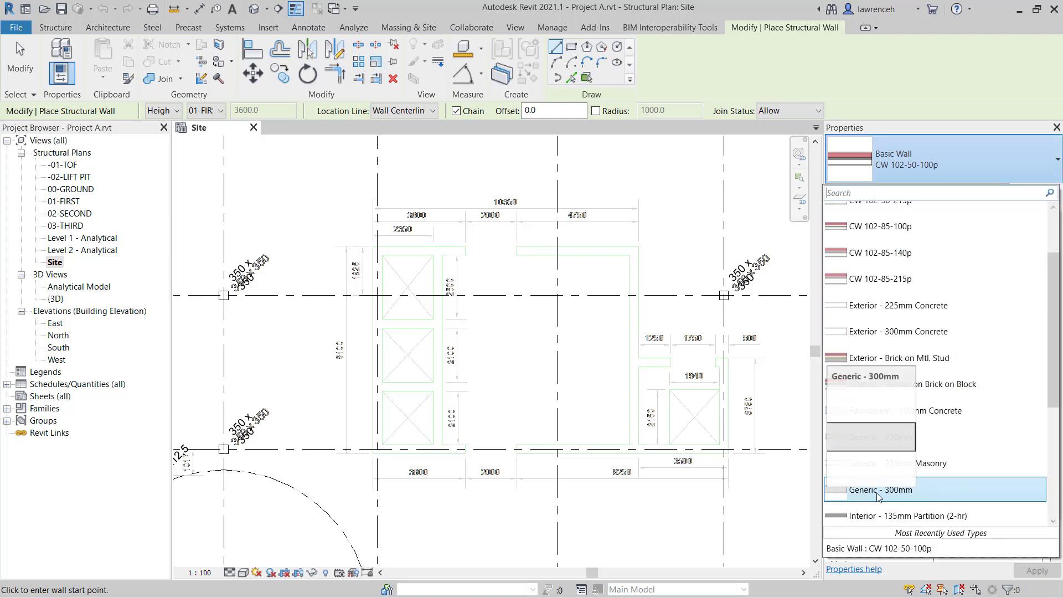
{"action": "left_click", "coordinate": [880, 489]}
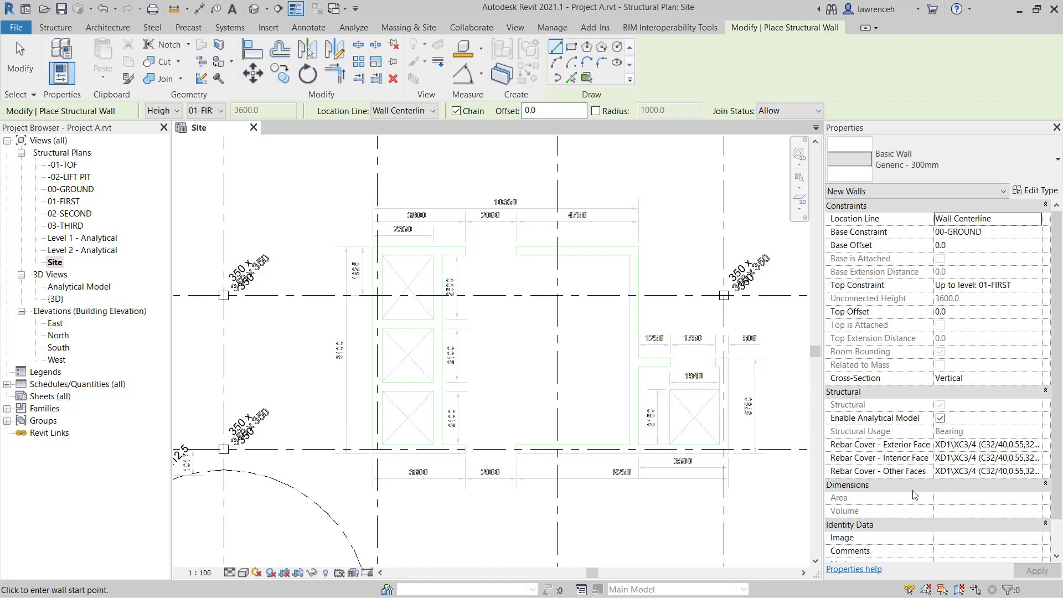
{"action": "mouse_move", "coordinate": [1019, 224]}
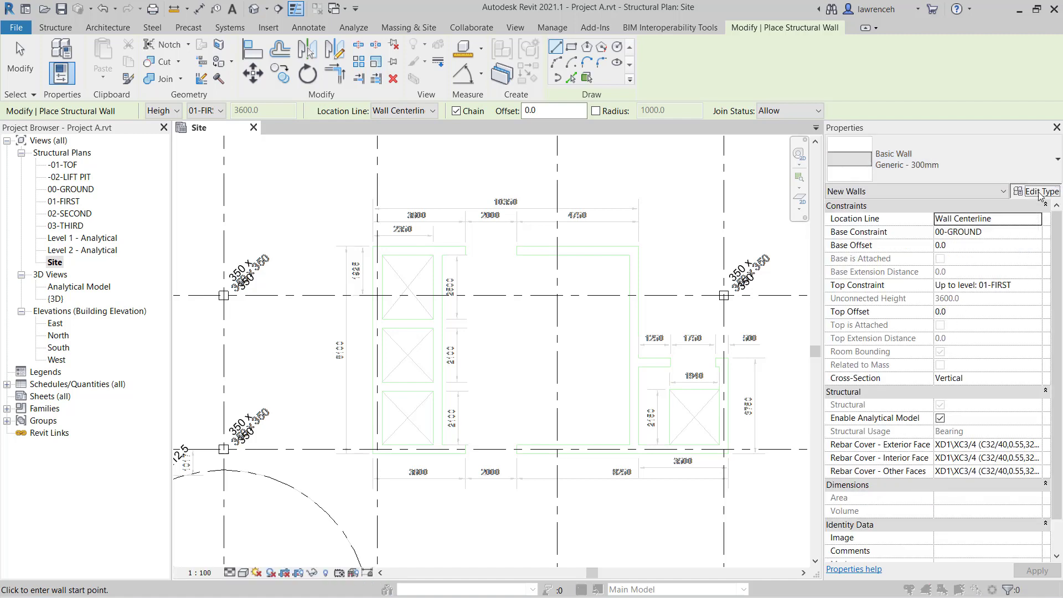
- Open the Generic - 300mm type properties and set the preview to Floor Plan
{"action": "left_click", "coordinate": [1037, 190]}
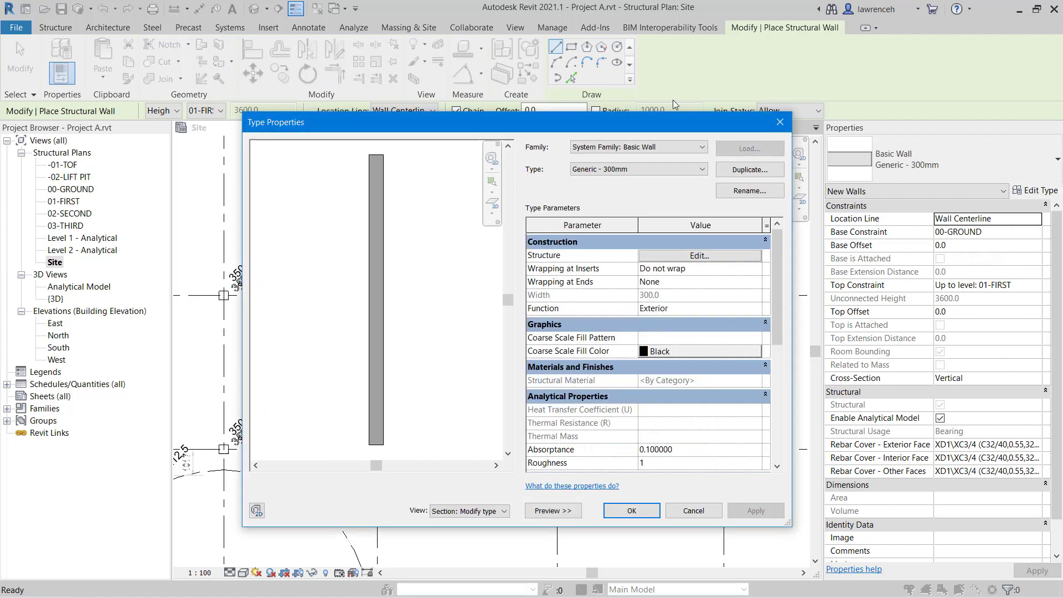
{"action": "mouse_move", "coordinate": [452, 337]}
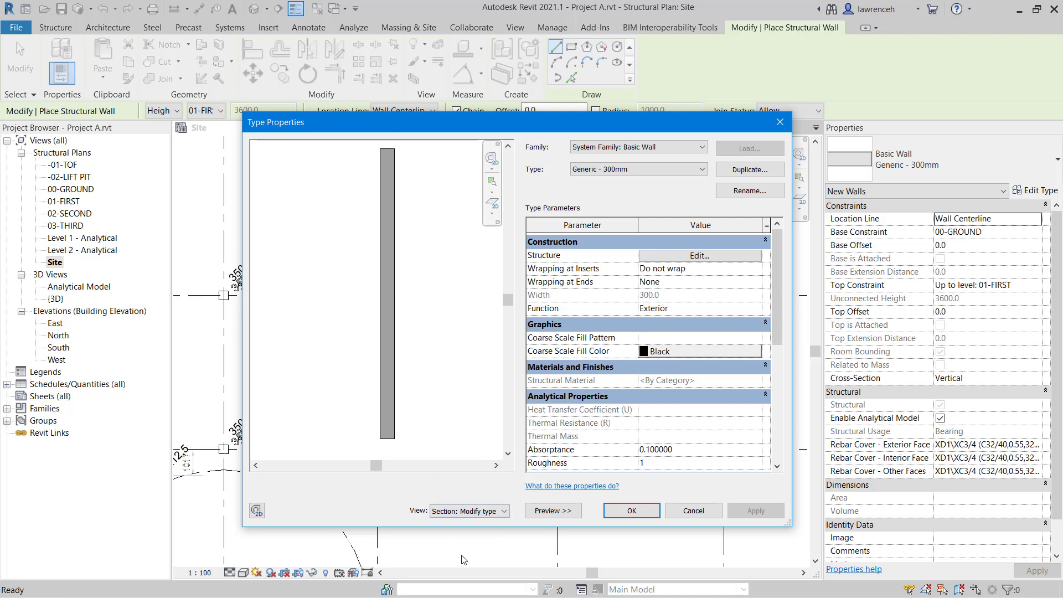
{"action": "left_click", "coordinate": [467, 511]}
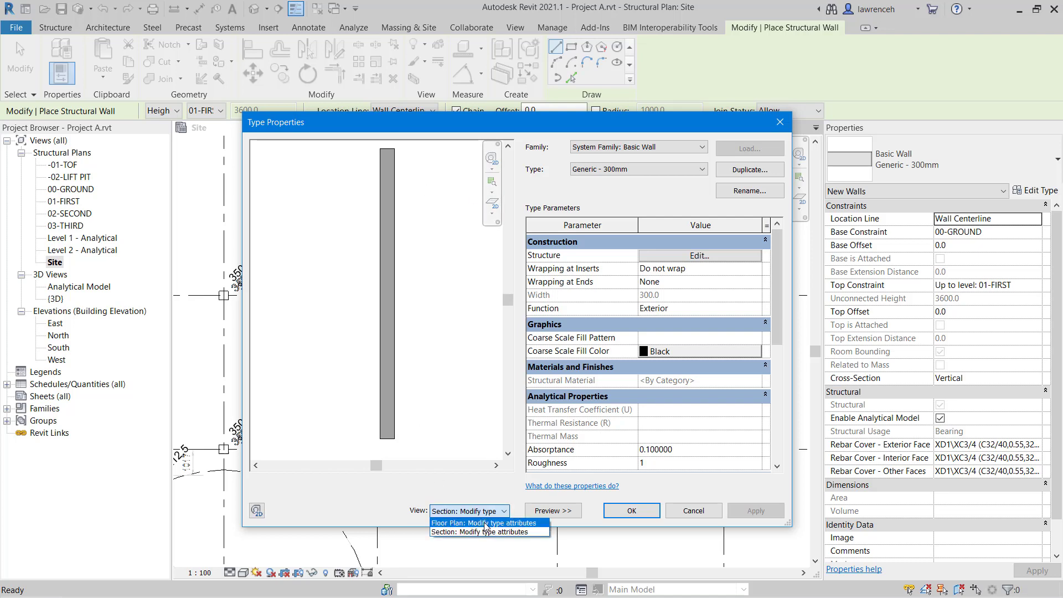
{"action": "left_click", "coordinate": [484, 522]}
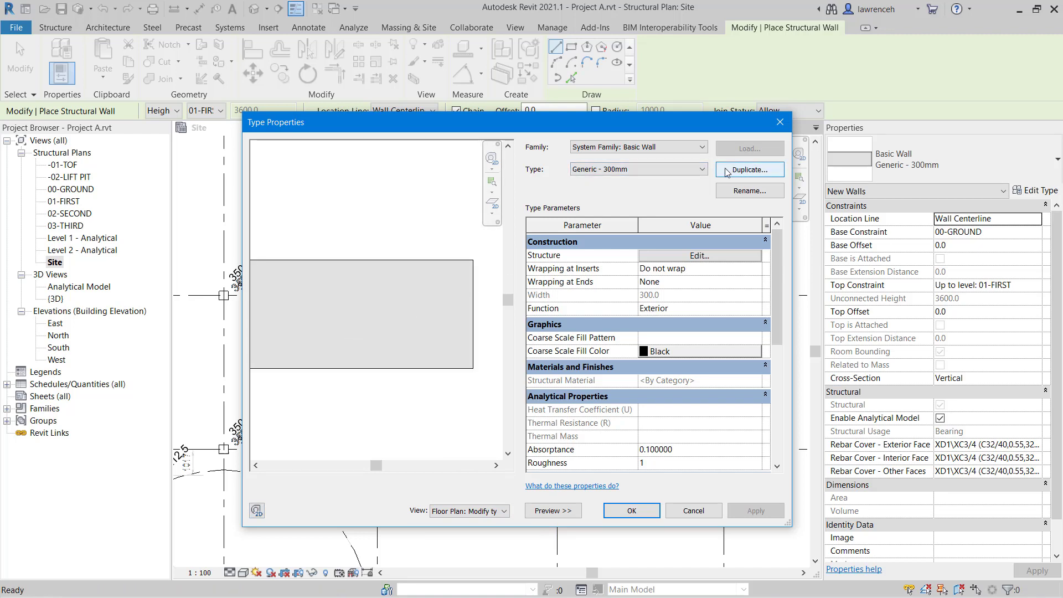
{"action": "mouse_move", "coordinate": [779, 186]}
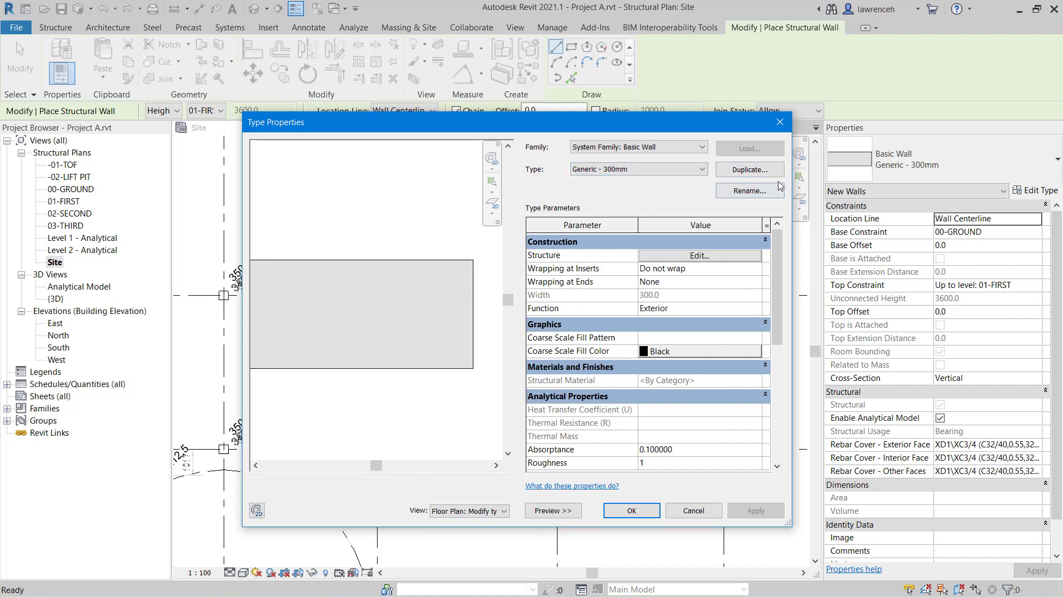
{"action": "mouse_move", "coordinate": [600, 144]}
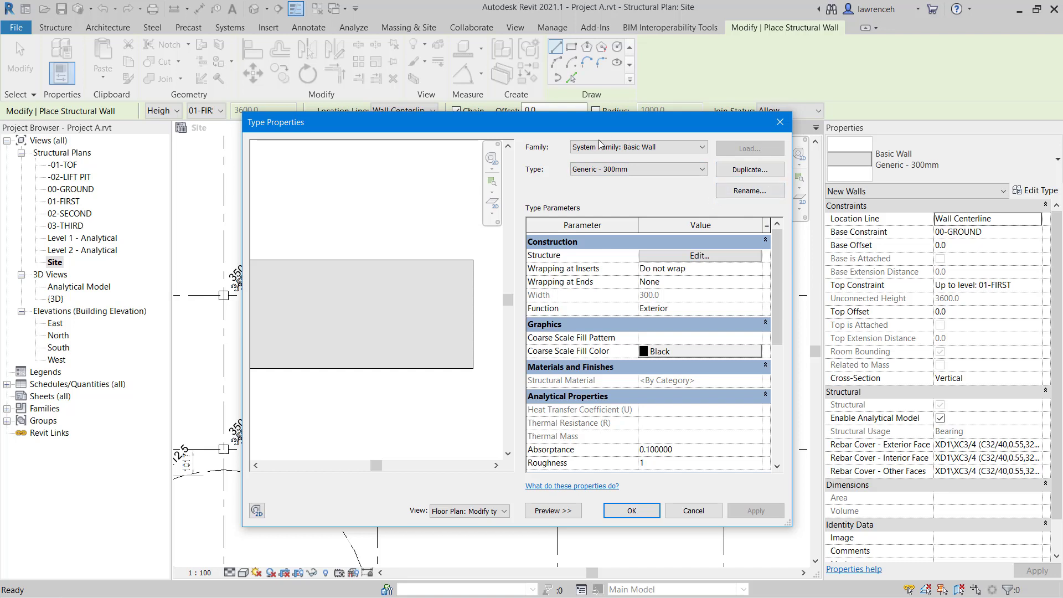
{"action": "mouse_move", "coordinate": [645, 134]}
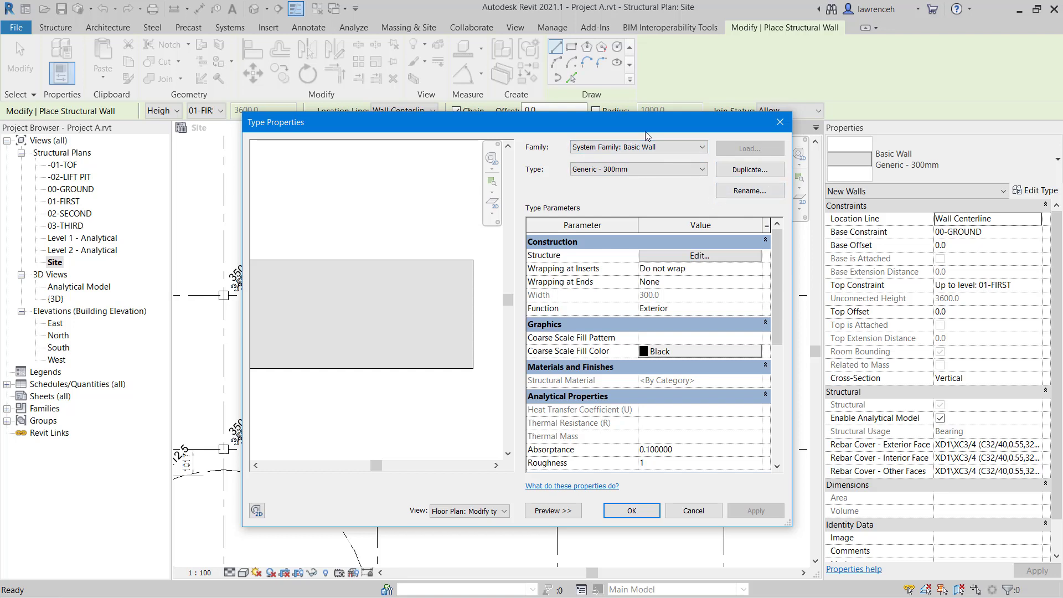
{"action": "mouse_move", "coordinate": [738, 151]}
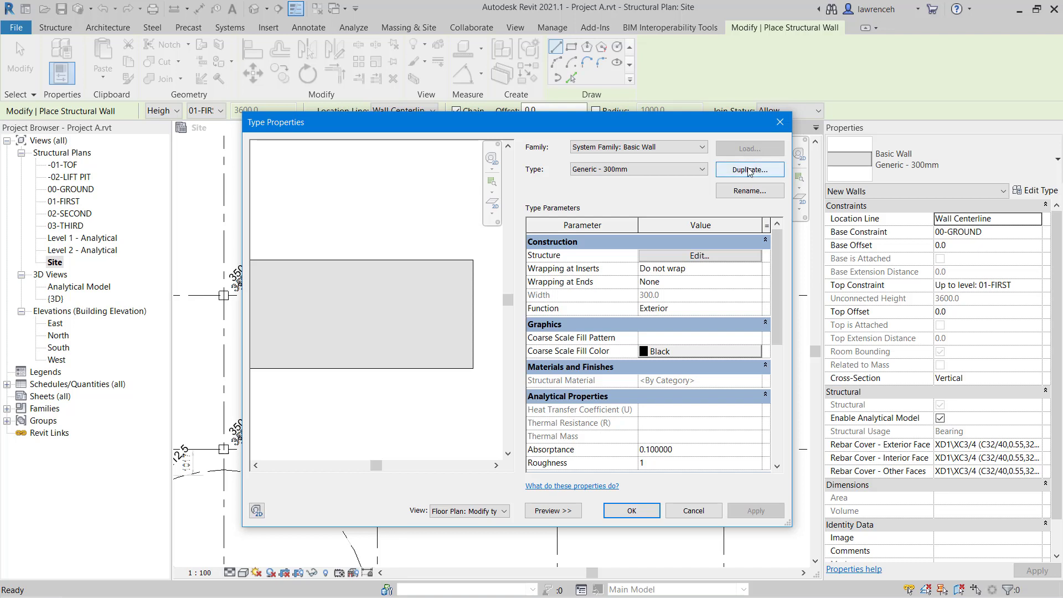
- Duplicate the wall type as 'RC WALL 350' and open its layer structure
{"action": "left_click", "coordinate": [749, 168]}
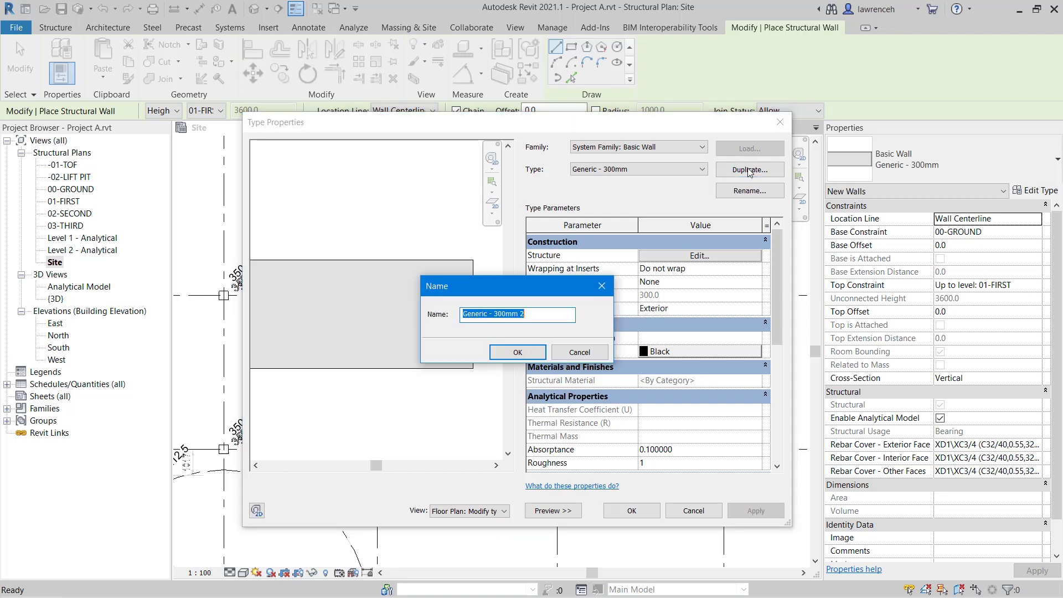
{"action": "left_click", "coordinate": [517, 313]}
{"action": "type", "text": "R"}
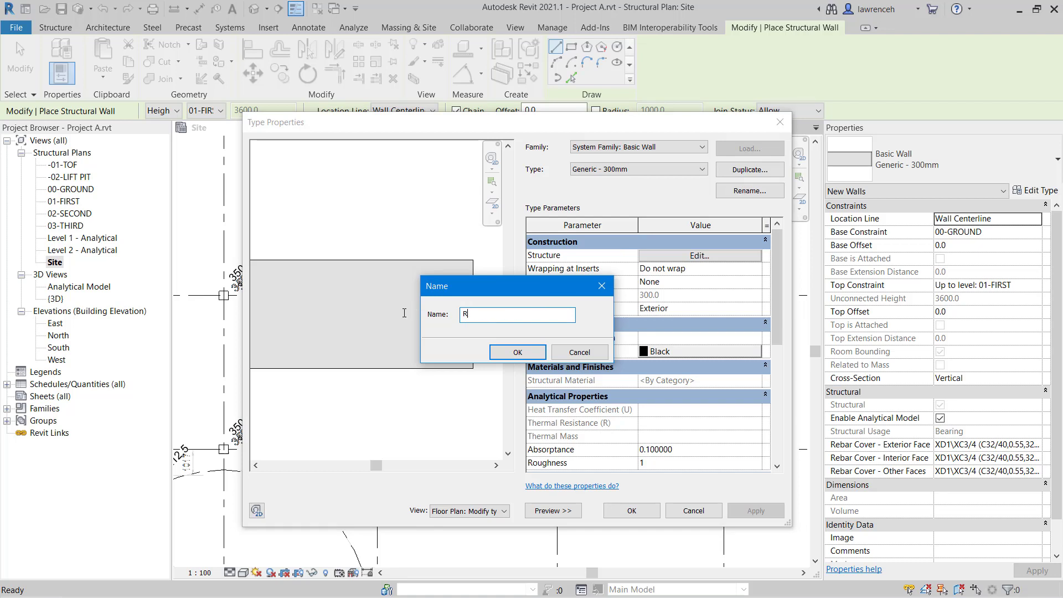
{"action": "type", "text": "C WALL"}
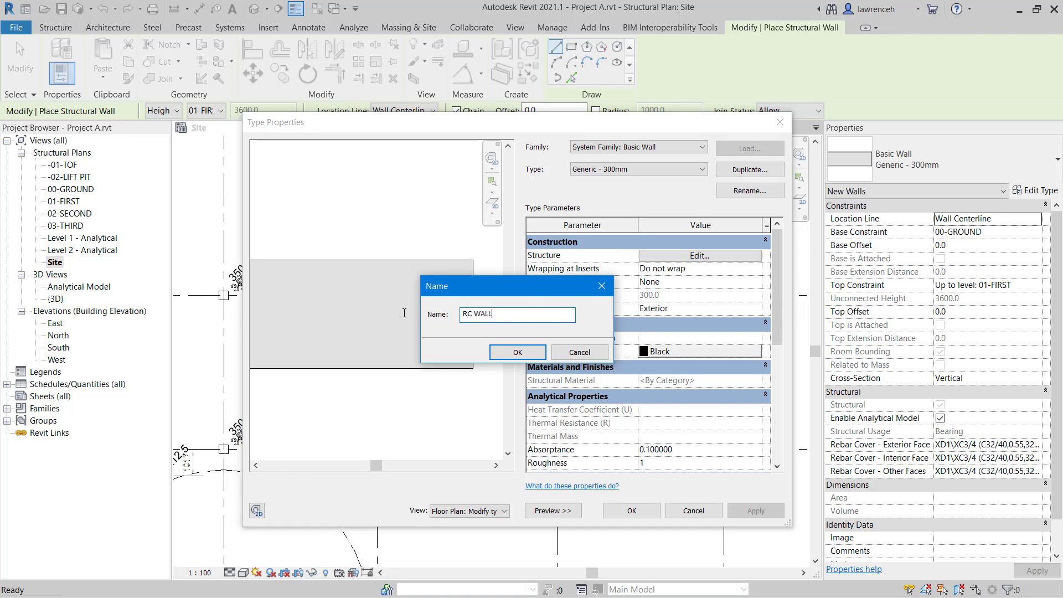
{"action": "type", "text": "350"}
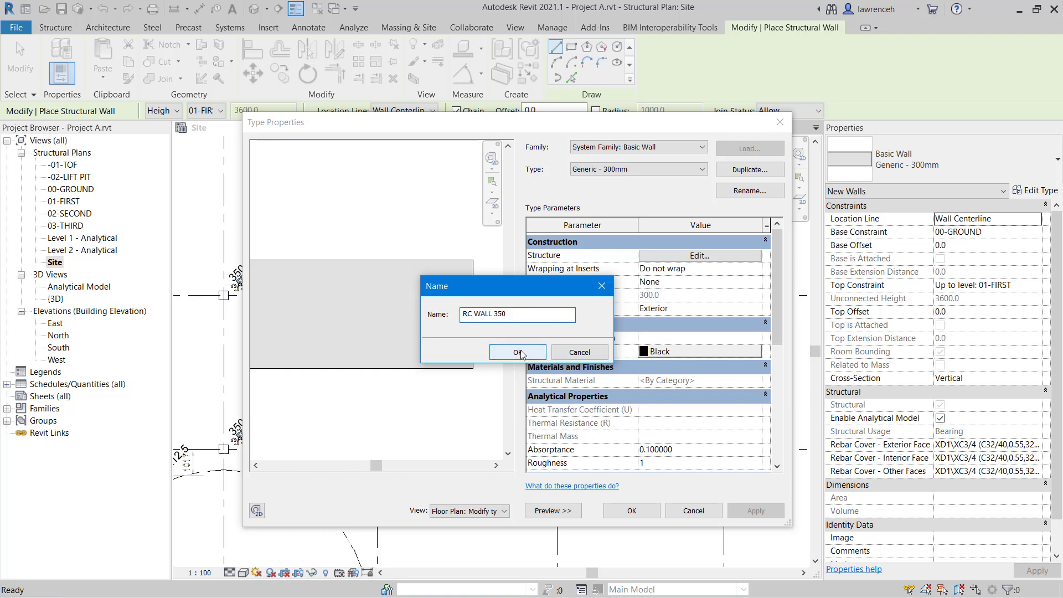
{"action": "left_click", "coordinate": [517, 353]}
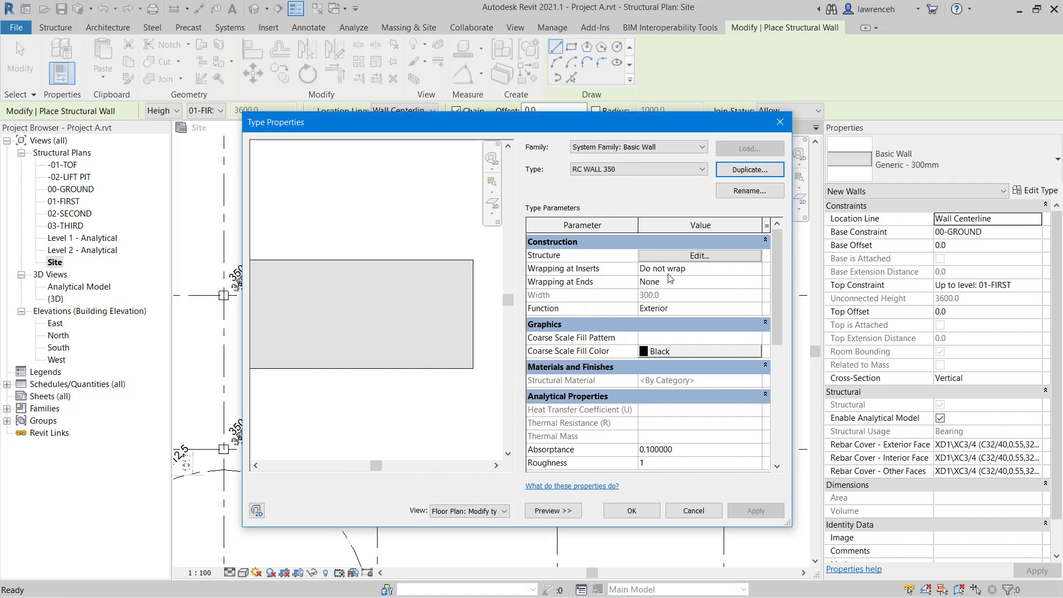
{"action": "left_click", "coordinate": [699, 256]}
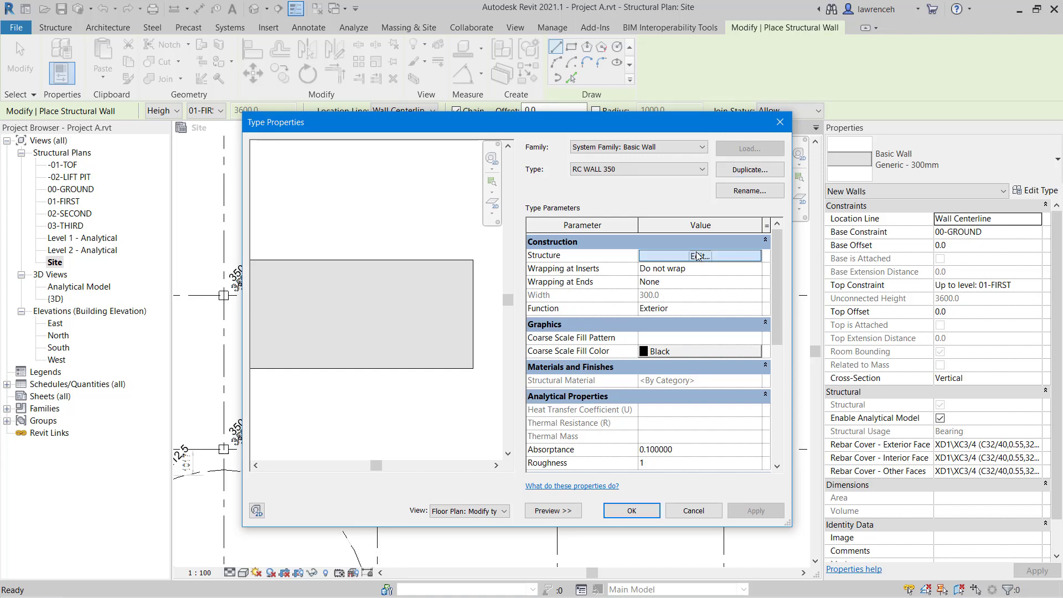
- Open the Edit Assembly dialog and toggle its preview pane off and back on
{"action": "left_click", "coordinate": [699, 256]}
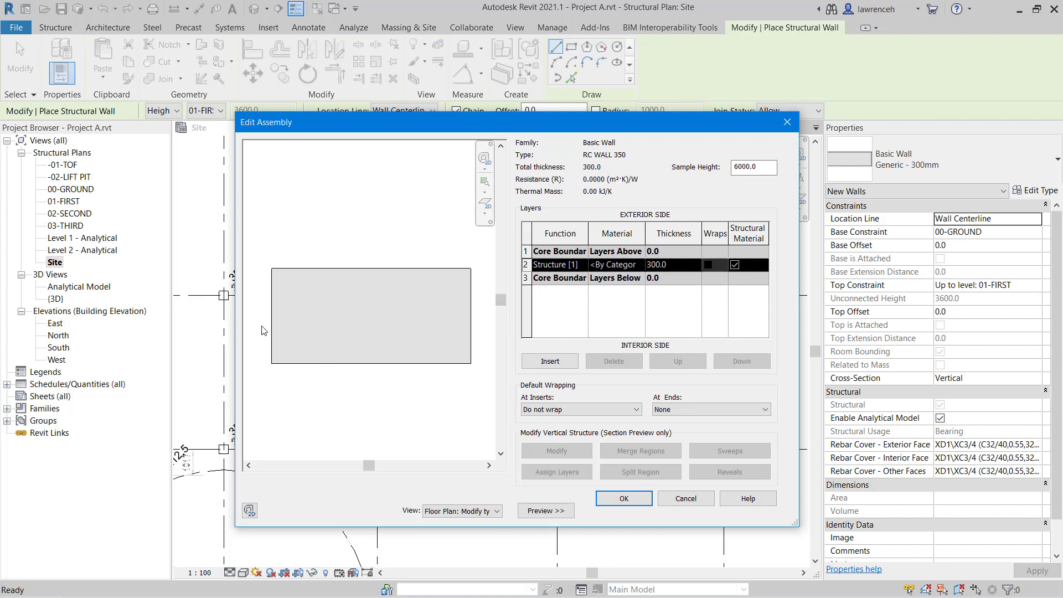
{"action": "mouse_move", "coordinate": [756, 431]}
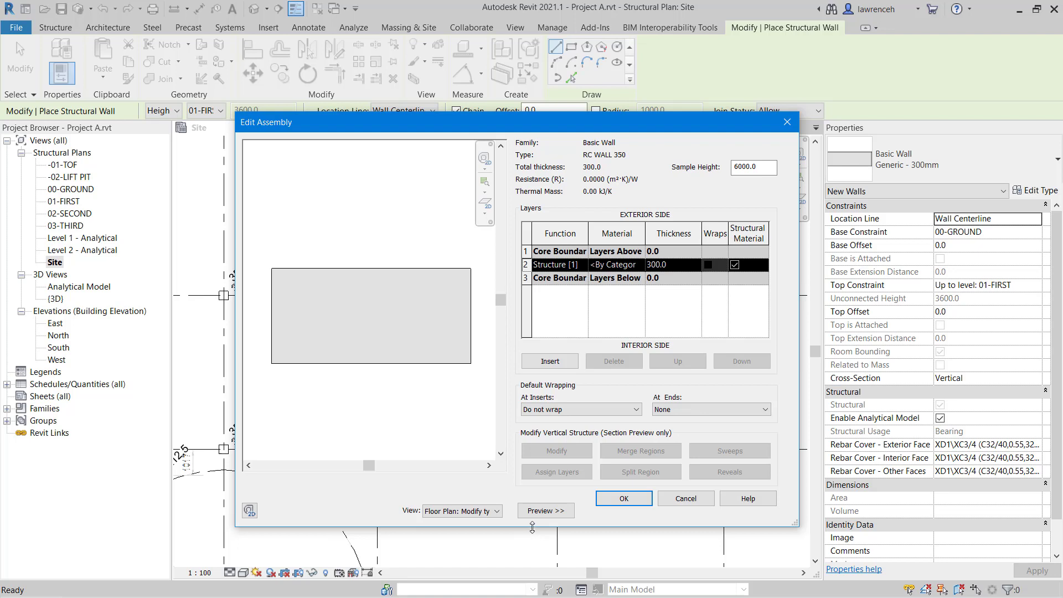
{"action": "left_click", "coordinate": [546, 509]}
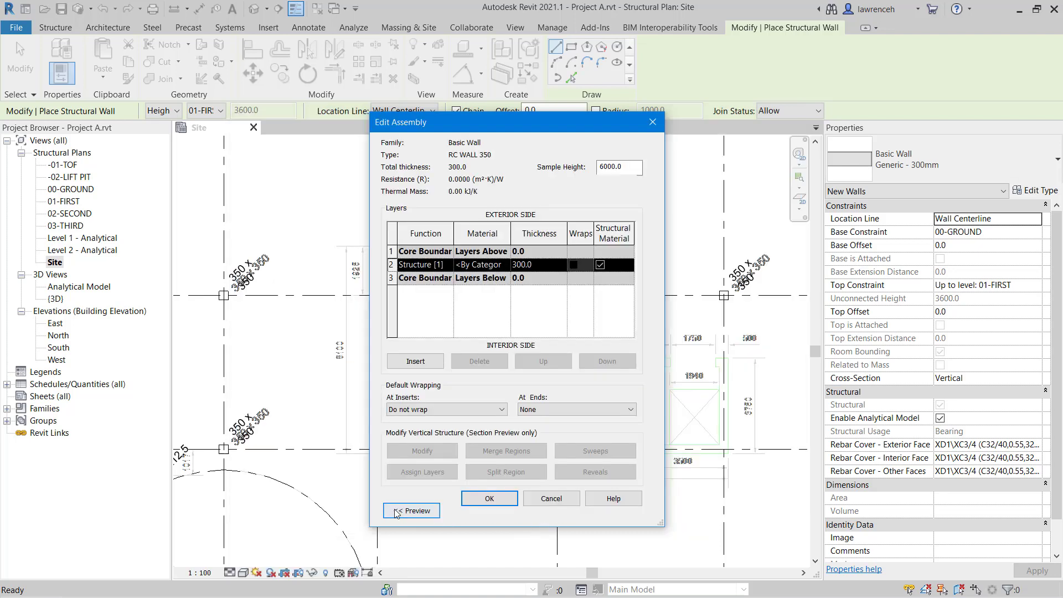
{"action": "left_click", "coordinate": [411, 511]}
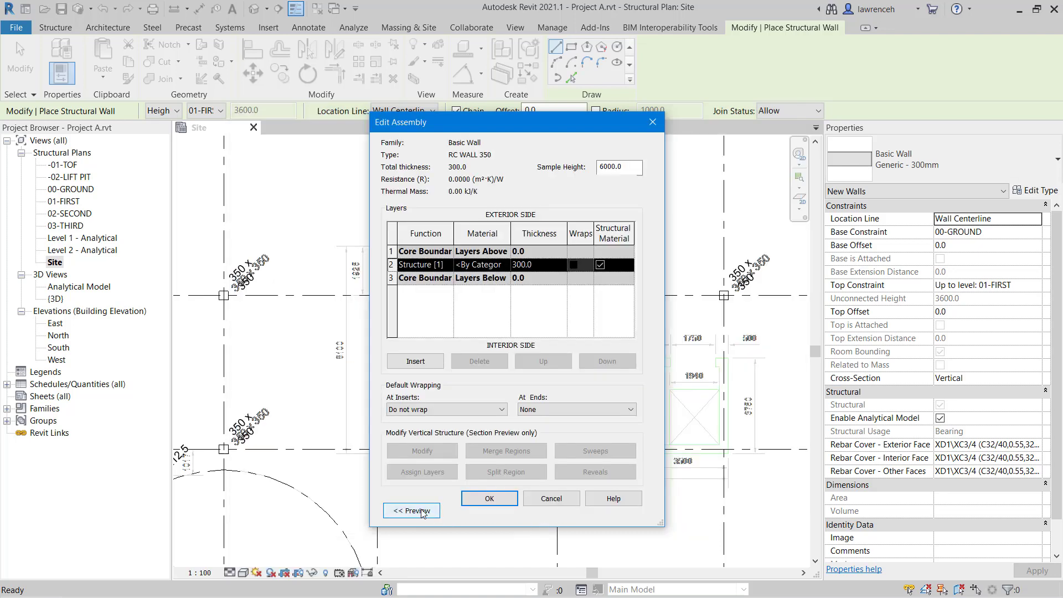
{"action": "left_click", "coordinate": [411, 510]}
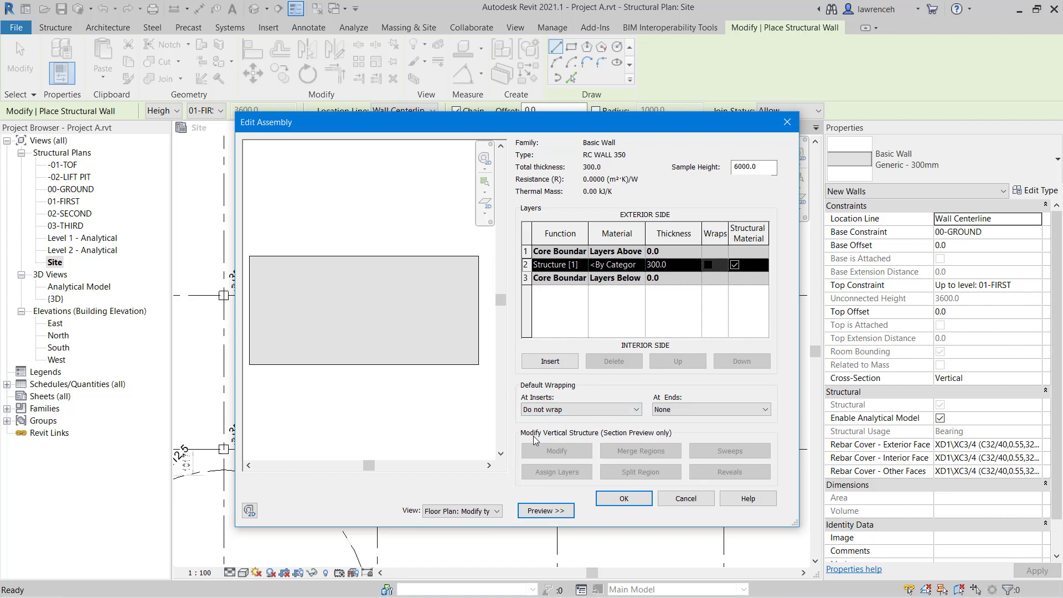
{"action": "mouse_move", "coordinate": [585, 463]}
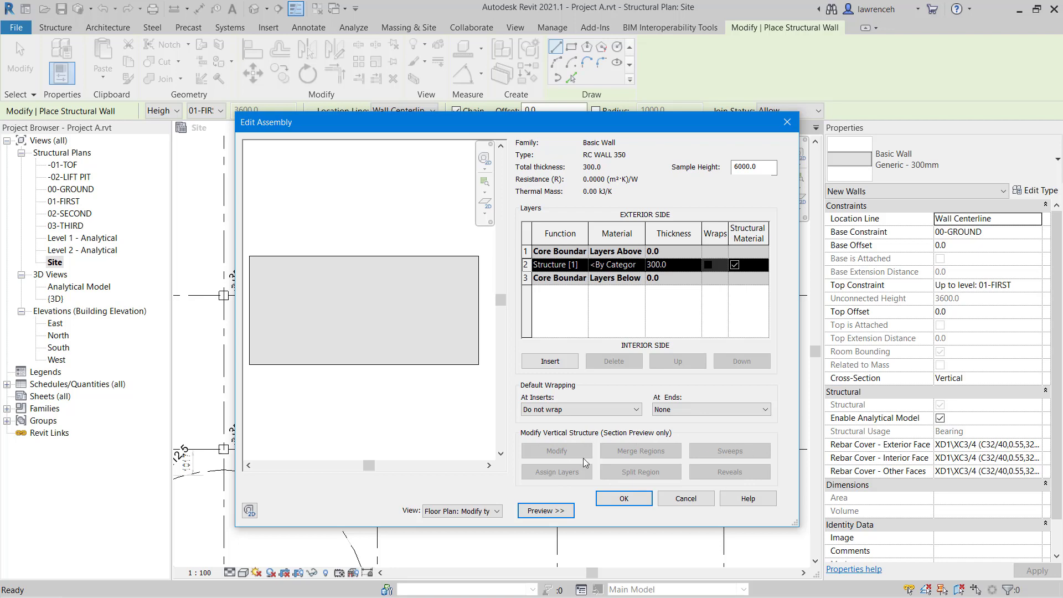
{"action": "mouse_move", "coordinate": [650, 446]}
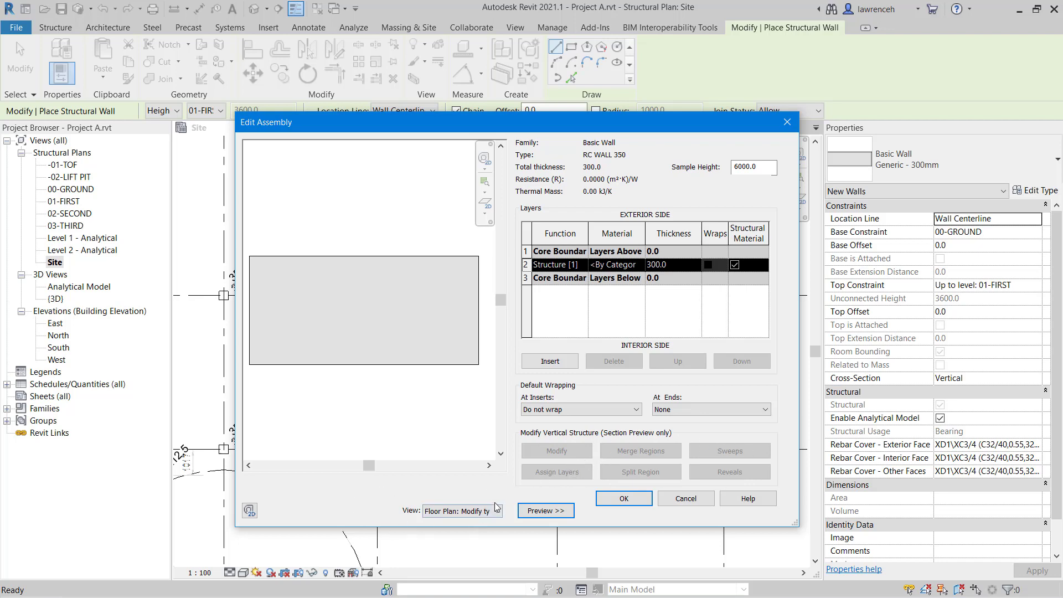
{"action": "left_click", "coordinate": [492, 511]}
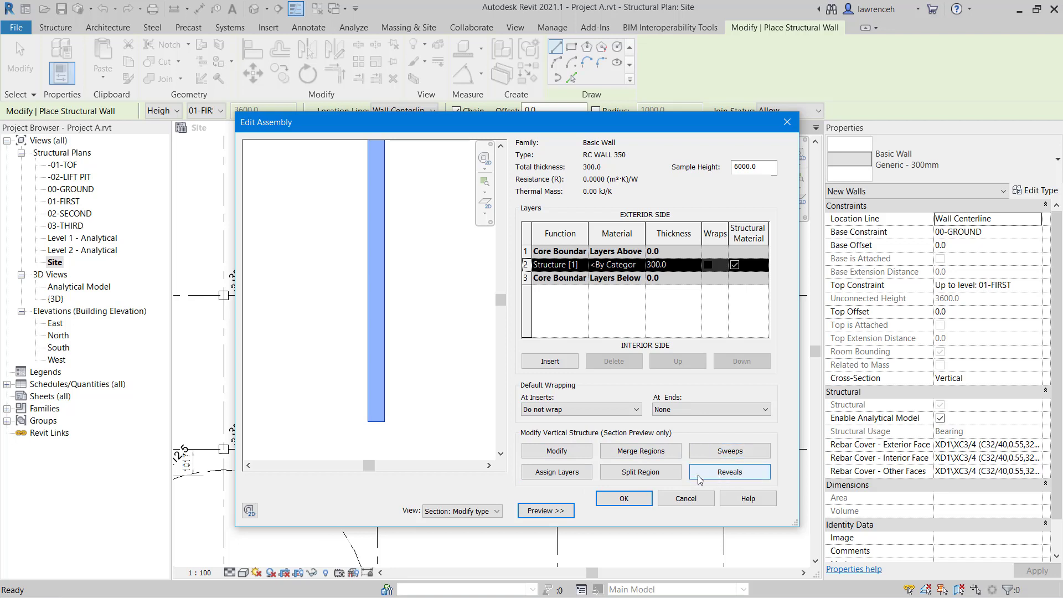
{"action": "mouse_move", "coordinate": [560, 503]}
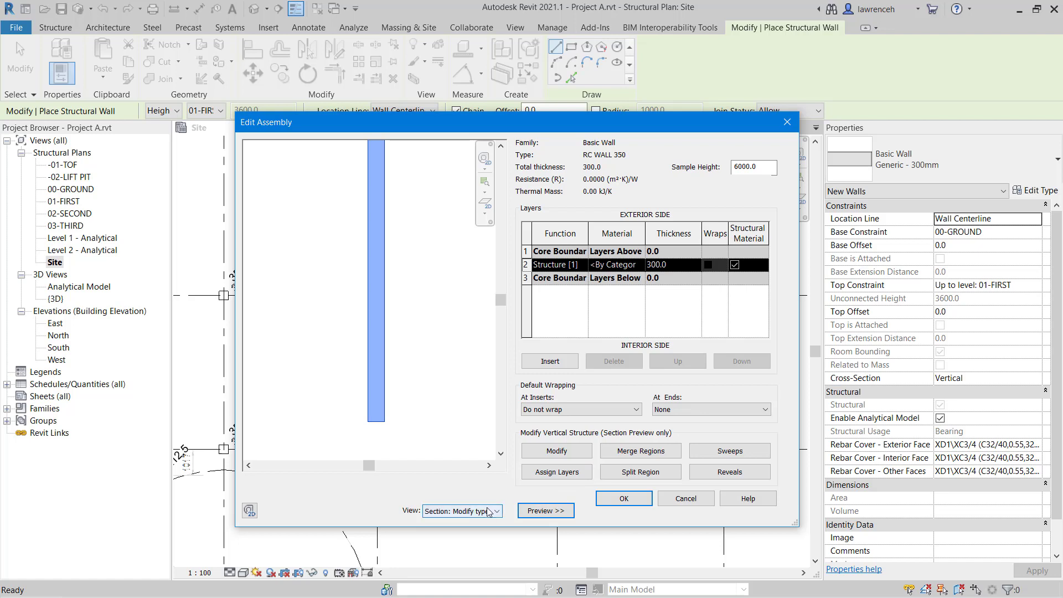
{"action": "left_click", "coordinate": [461, 511]}
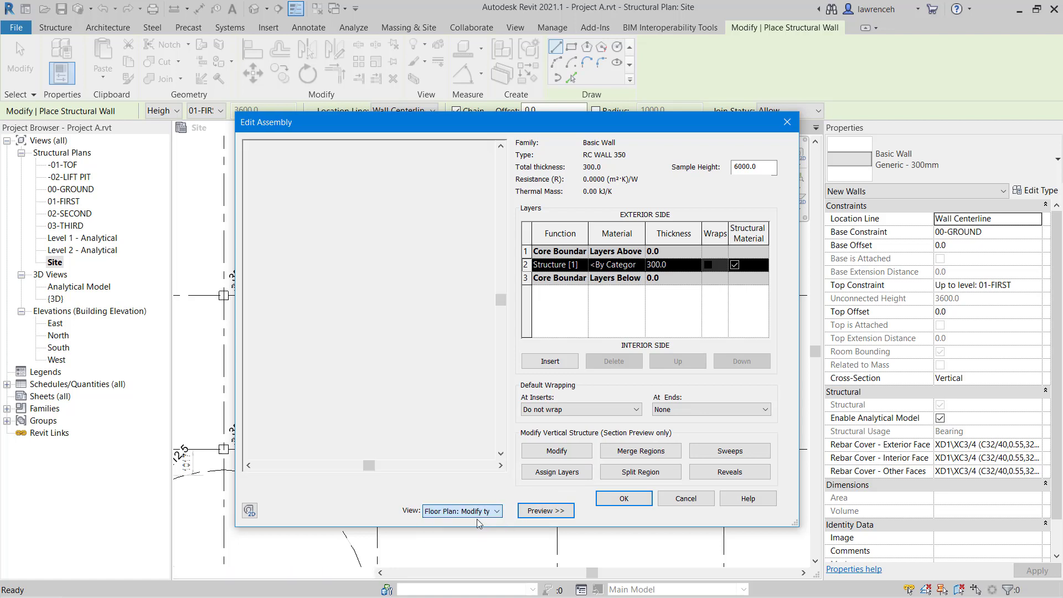
{"action": "left_click", "coordinate": [546, 509]}
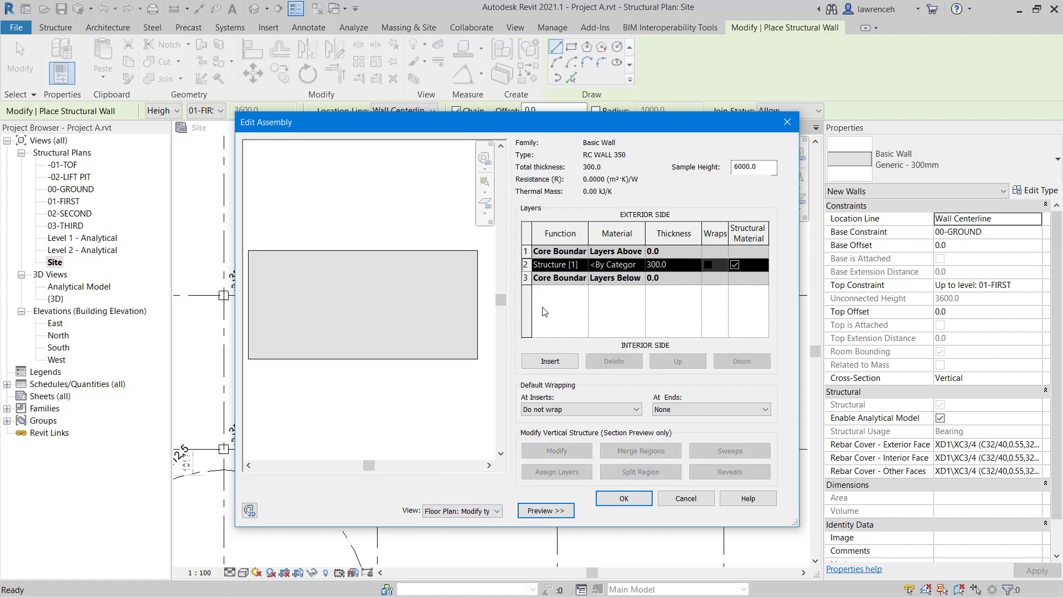
{"action": "mouse_move", "coordinate": [555, 246]}
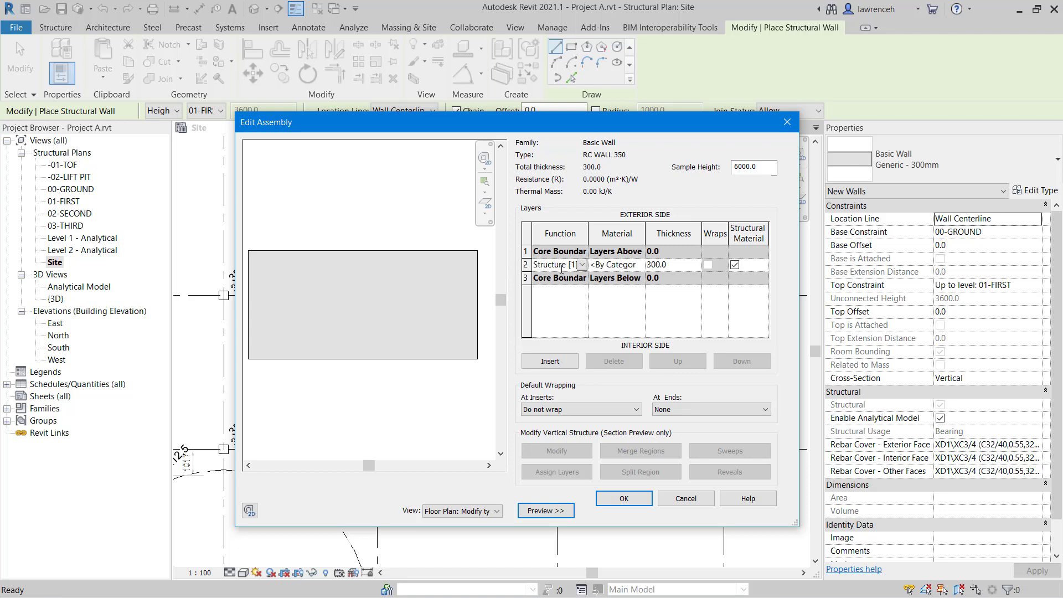
{"action": "left_click", "coordinate": [580, 264]}
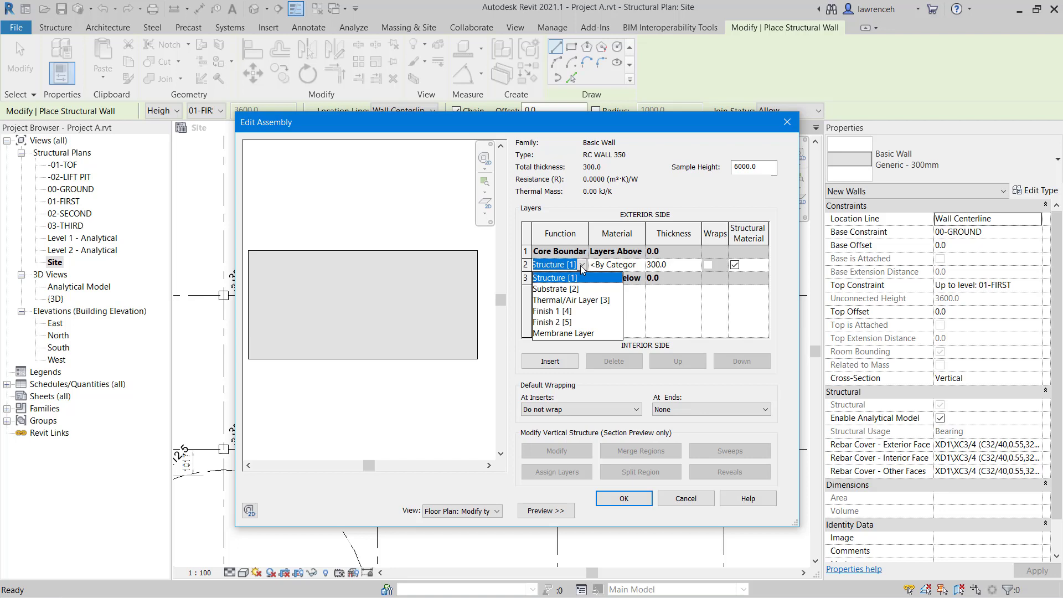
{"action": "mouse_move", "coordinate": [576, 286]}
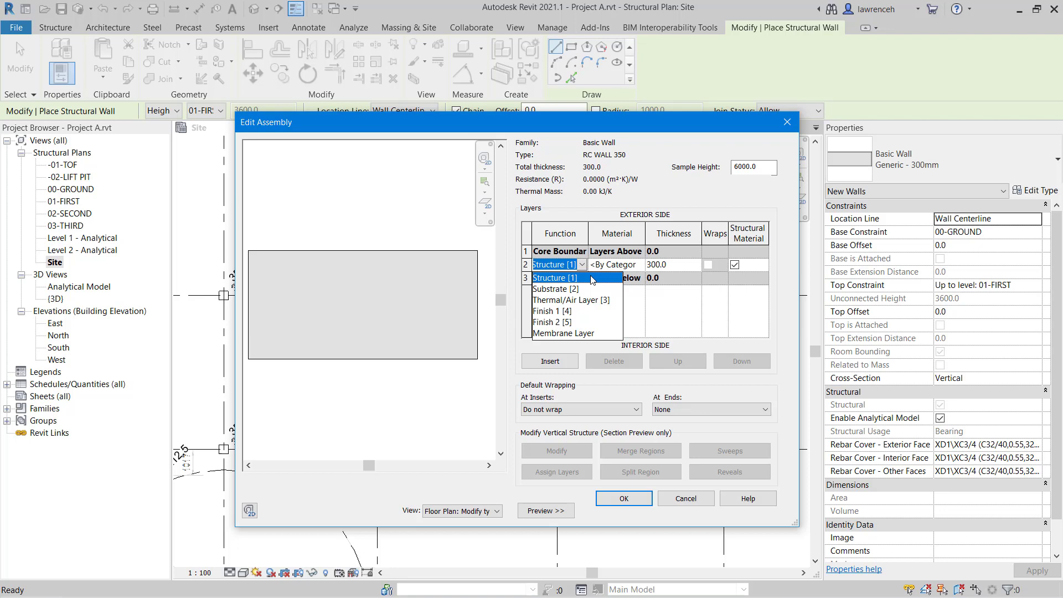
{"action": "mouse_move", "coordinate": [561, 331]}
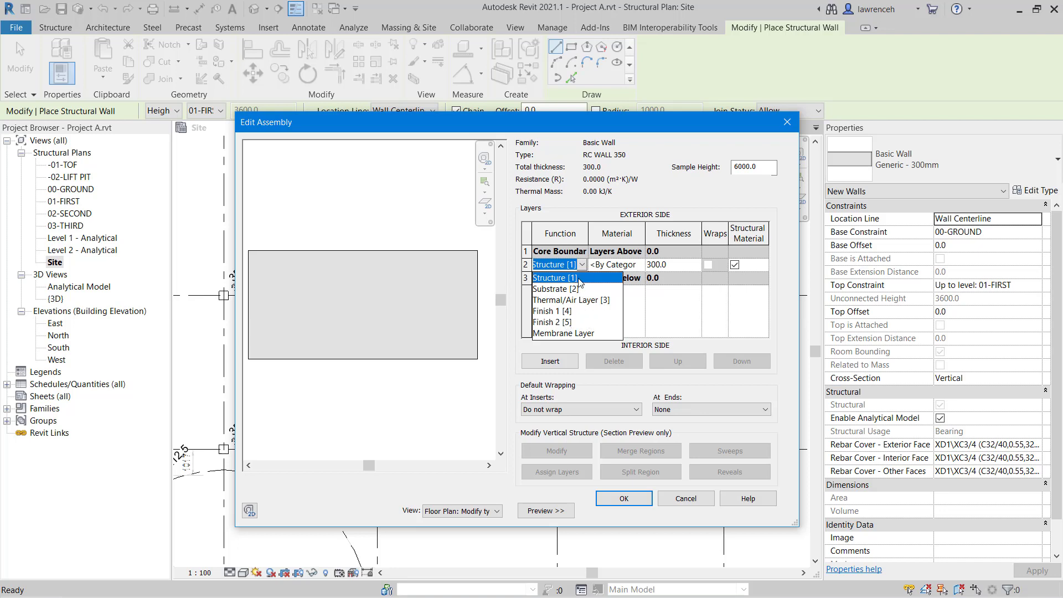
{"action": "left_click", "coordinate": [554, 265]}
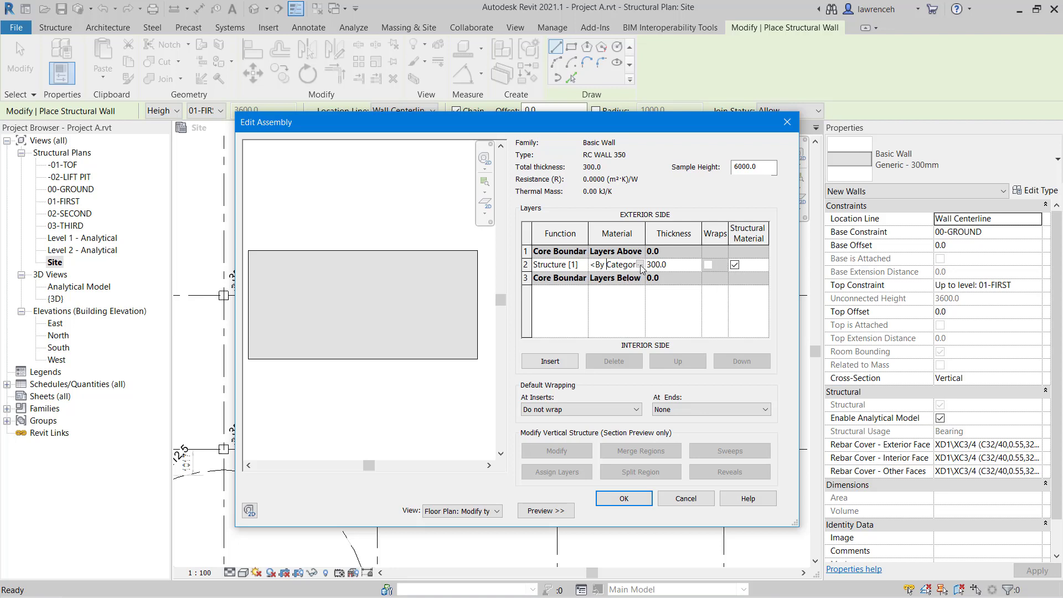
- Search the Material Browser for 'c40' and pick Concrete, Cast-in-Place - C40
{"action": "left_click", "coordinate": [616, 265]}
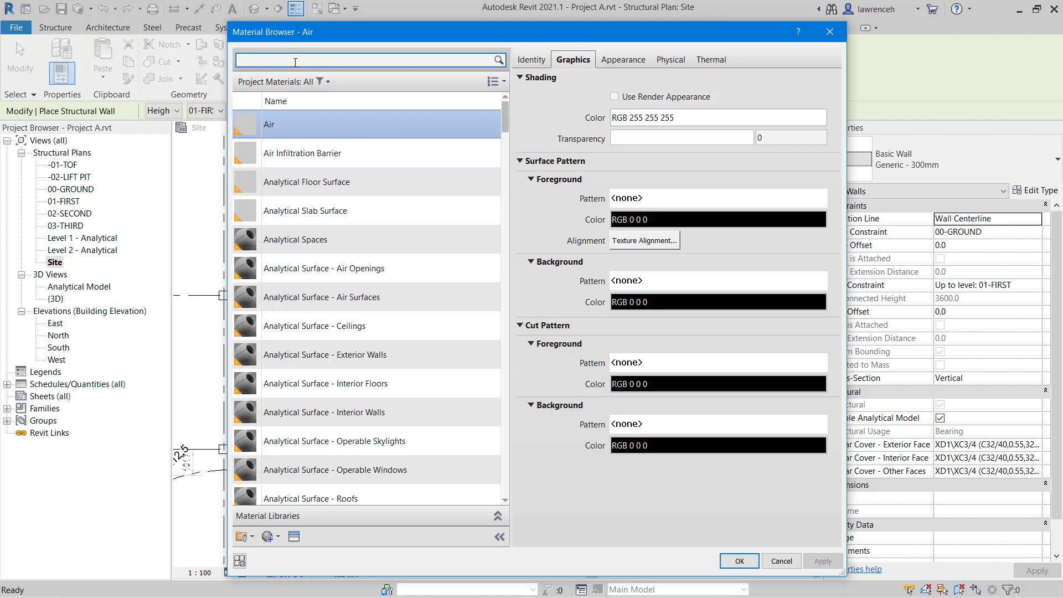
{"action": "type", "text": "c"}
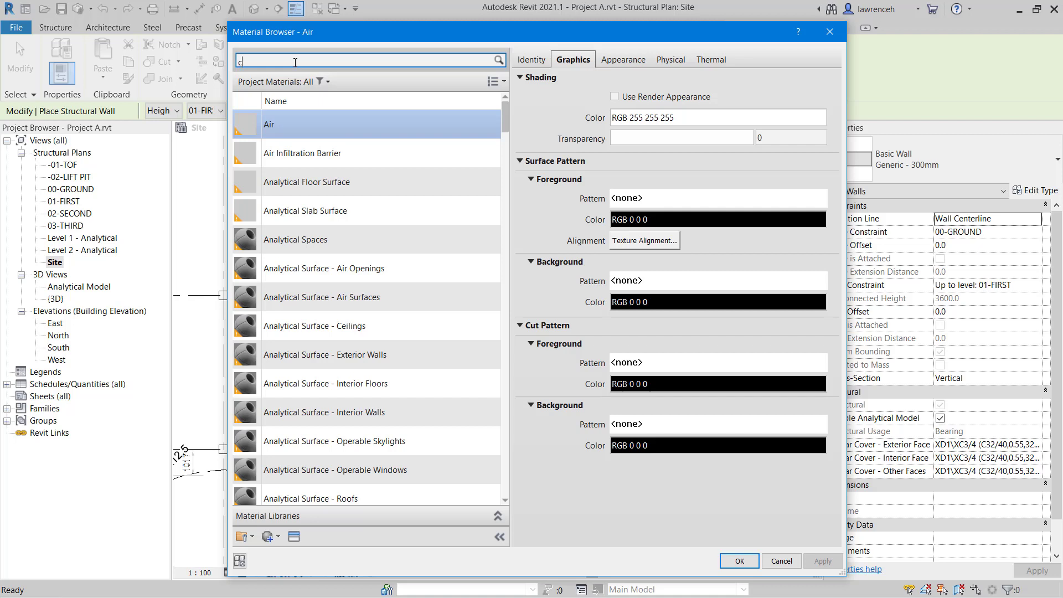
{"action": "type", "text": "40"}
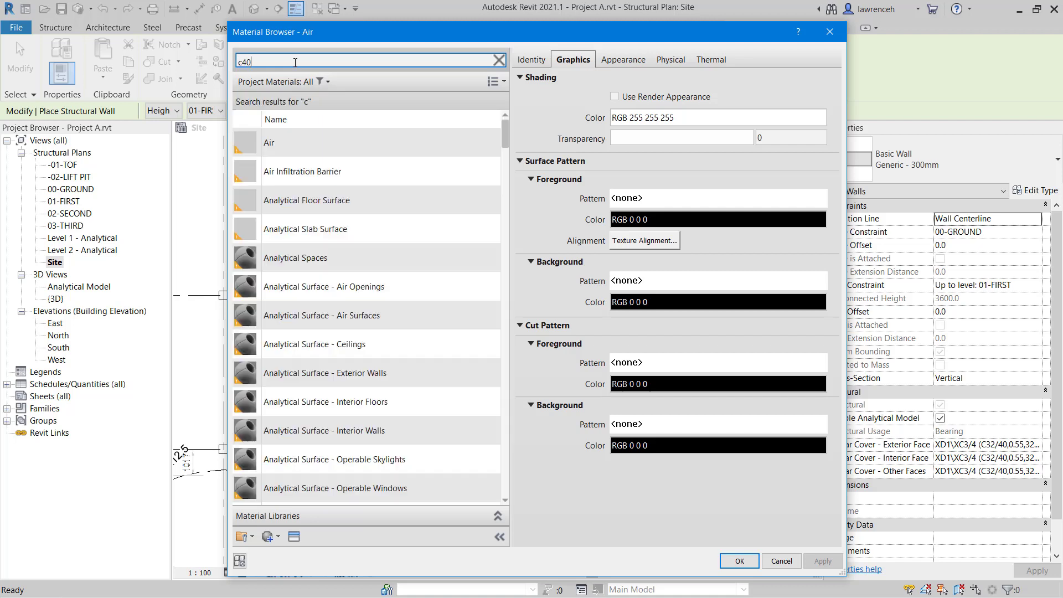
{"action": "type", "text": "40"}
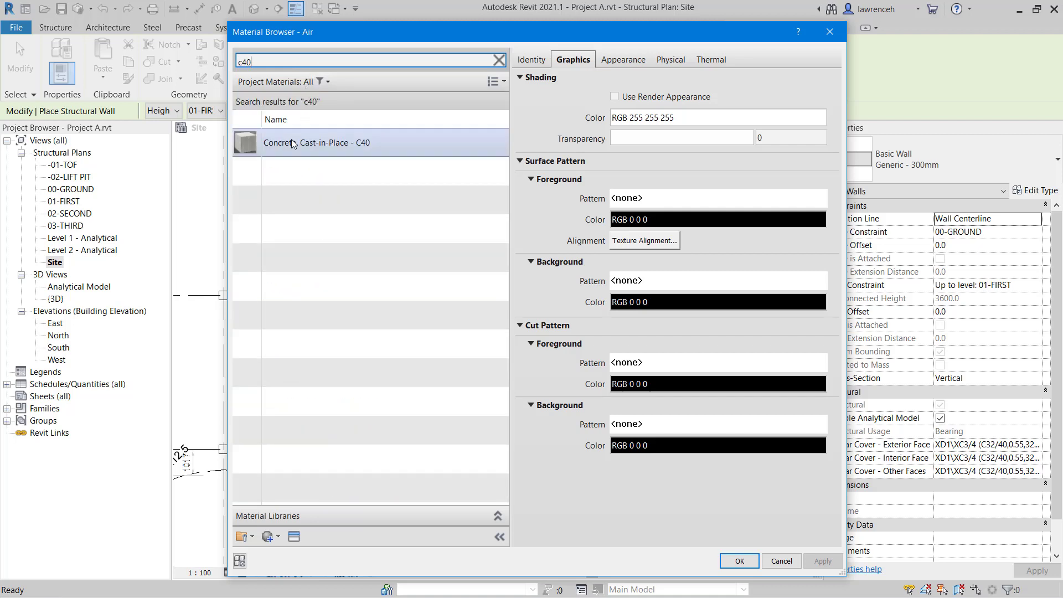
{"action": "left_click", "coordinate": [316, 142]}
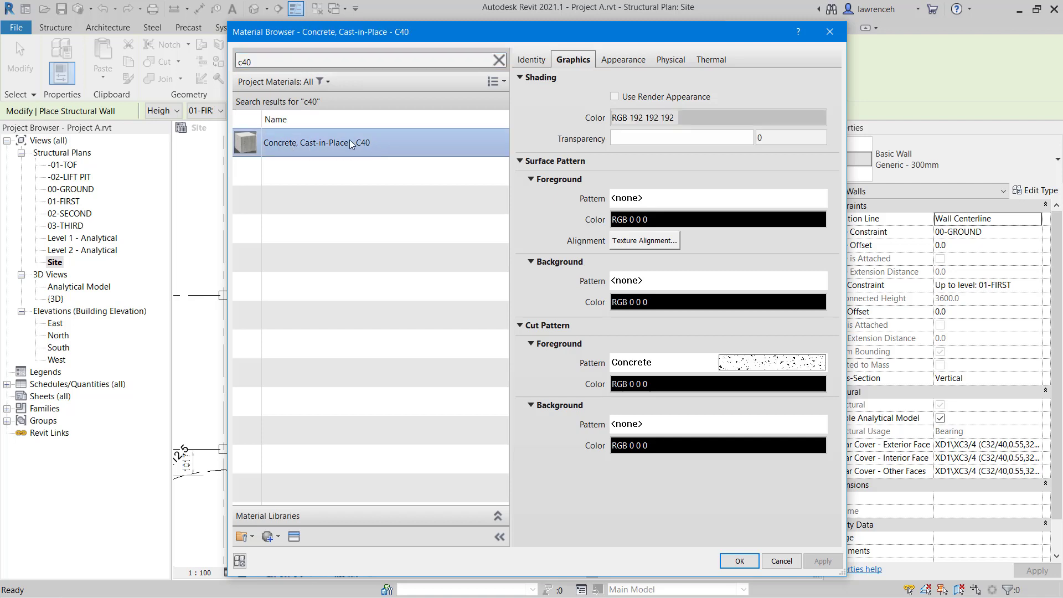
{"action": "mouse_move", "coordinate": [620, 219]}
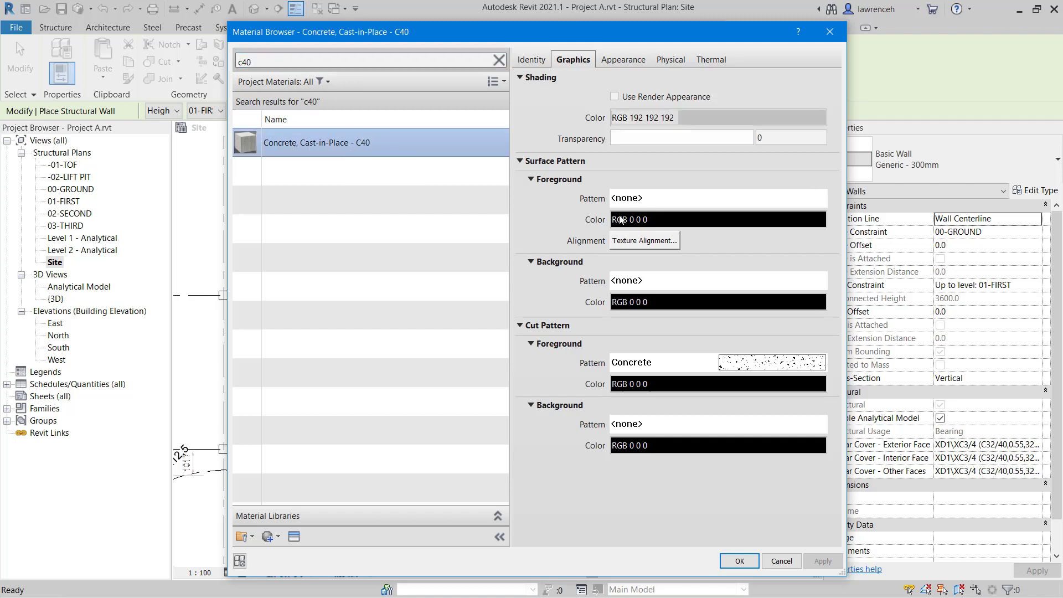
{"action": "mouse_move", "coordinate": [598, 369]}
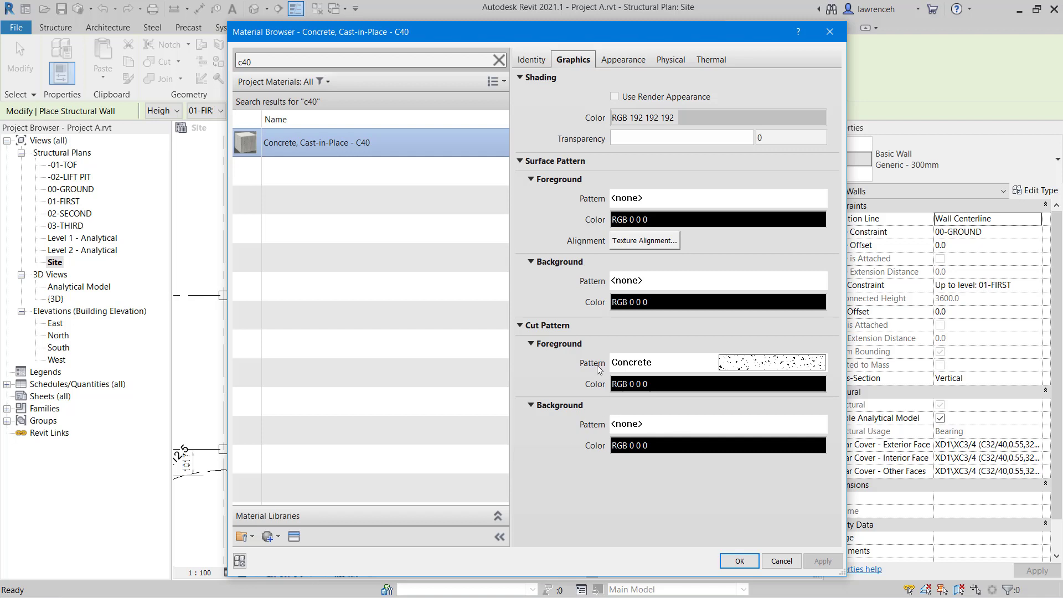
{"action": "mouse_move", "coordinate": [778, 361]}
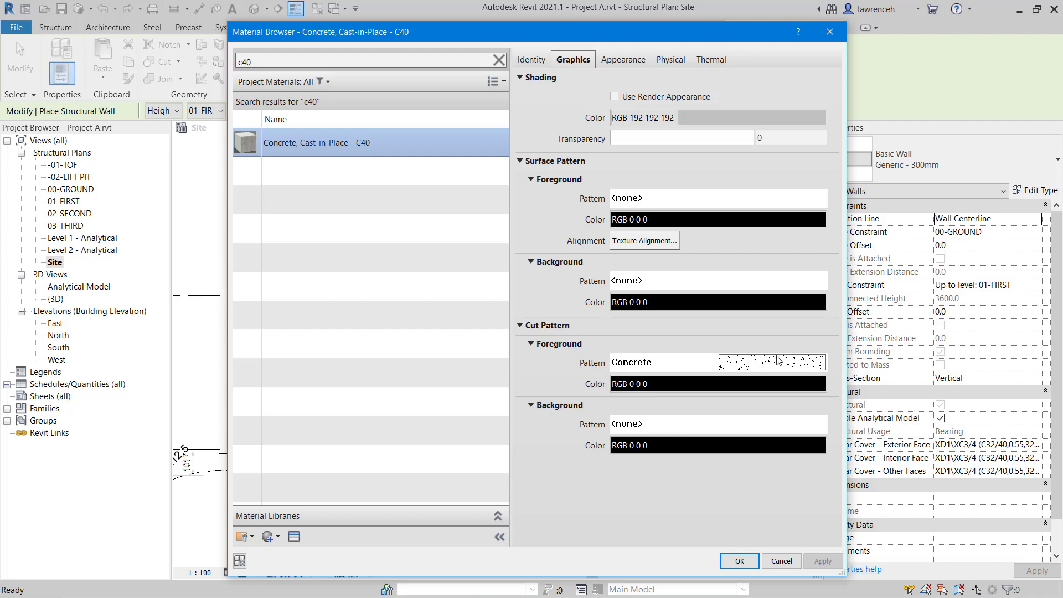
{"action": "mouse_move", "coordinate": [634, 61]}
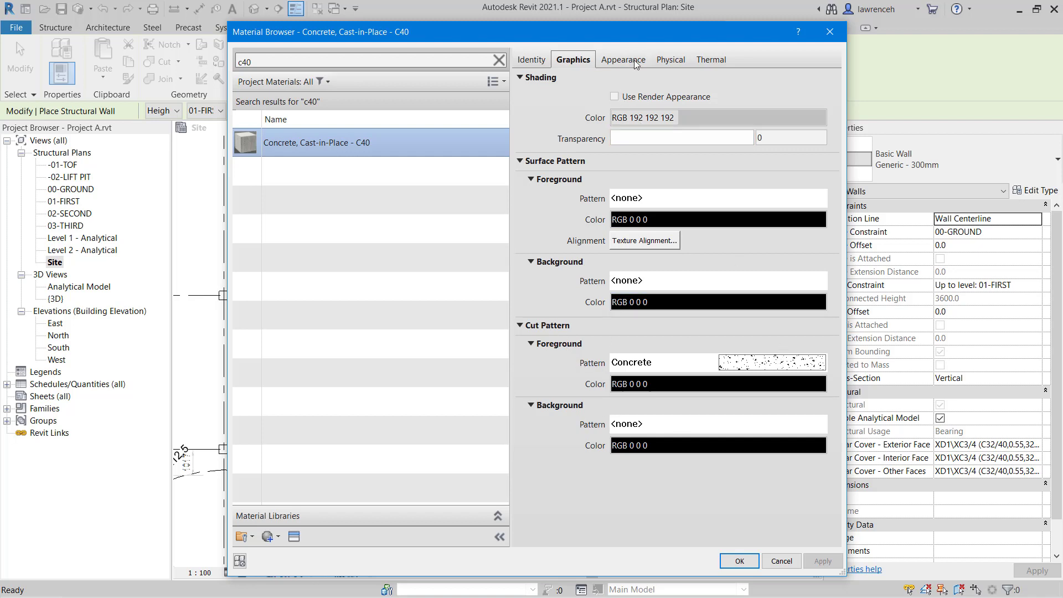
- Review the C40 material's appearance and physical data, including 40 MPa concrete strength
{"action": "left_click", "coordinate": [621, 60]}
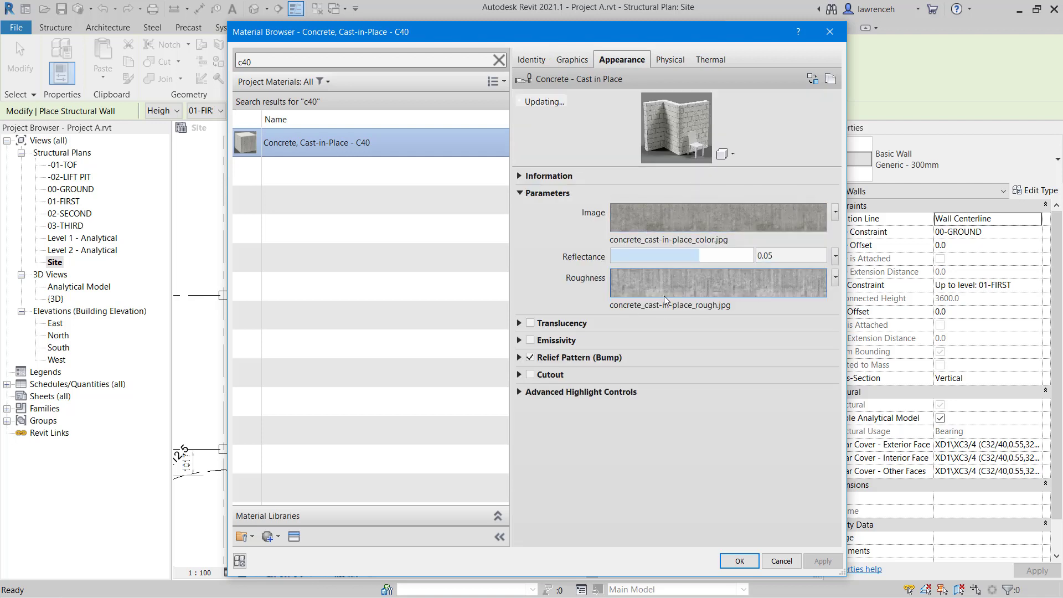
{"action": "left_click", "coordinate": [669, 60]}
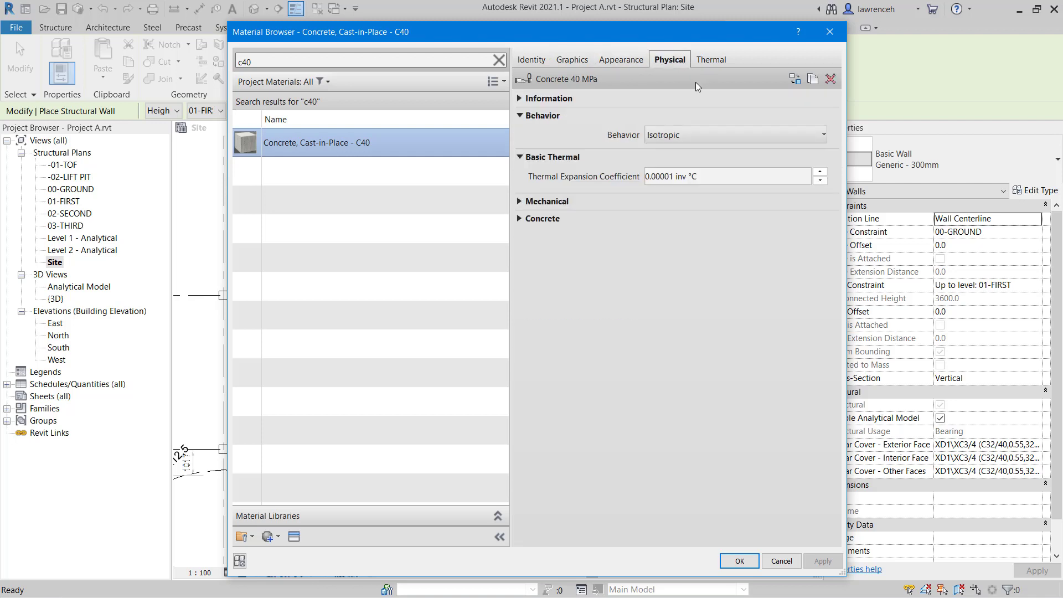
{"action": "left_click", "coordinate": [541, 218]}
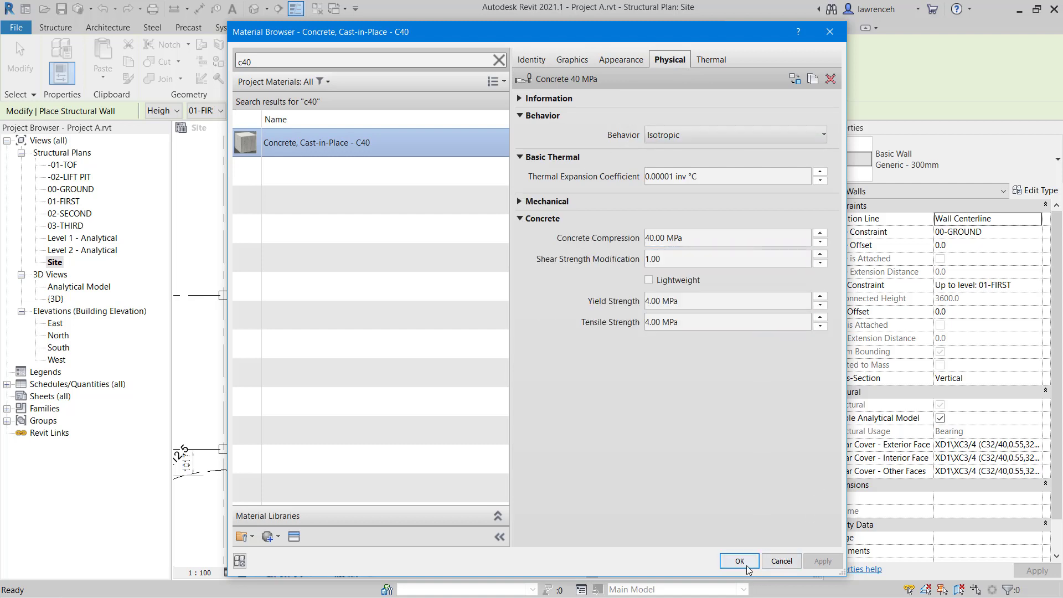
- Accept C40 concrete, set the structure layer to 350 thick and keep it structural
{"action": "left_click", "coordinate": [739, 560]}
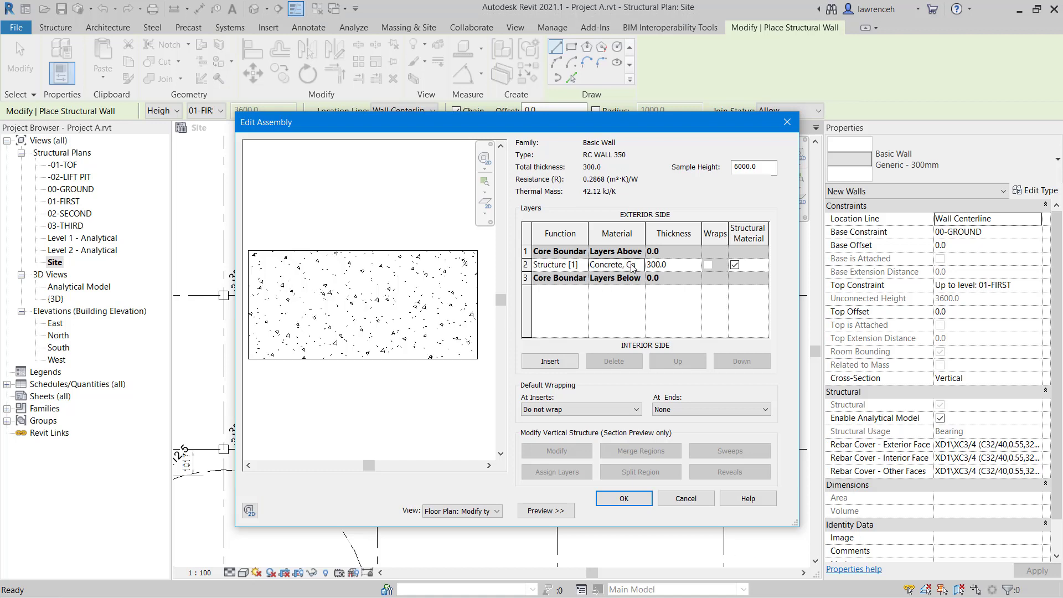
{"action": "mouse_move", "coordinate": [224, 301]}
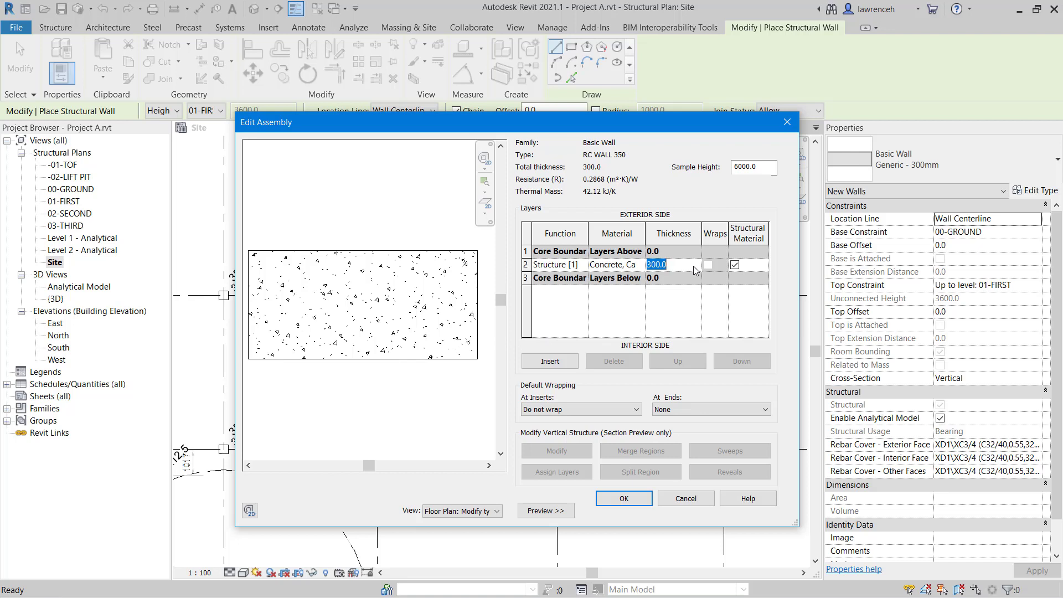
{"action": "type", "text": "350"}
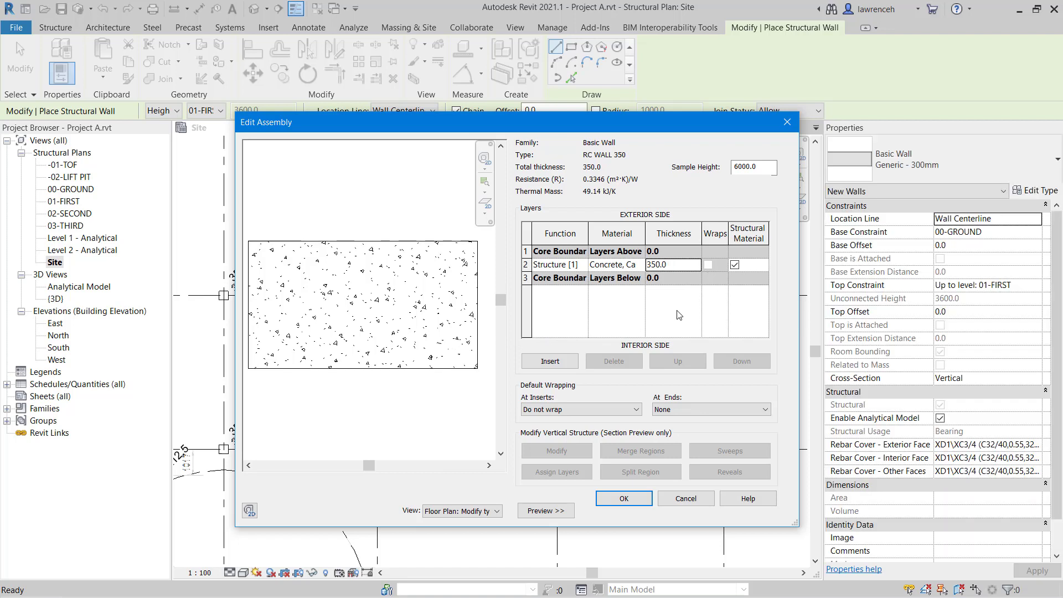
{"action": "mouse_move", "coordinate": [757, 235]}
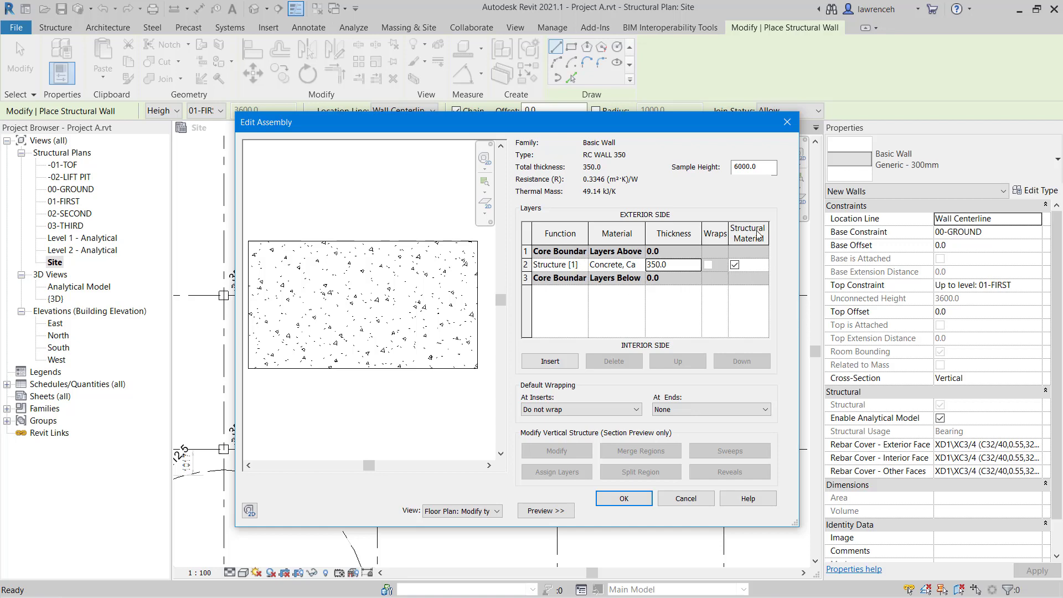
{"action": "left_click", "coordinate": [734, 264]}
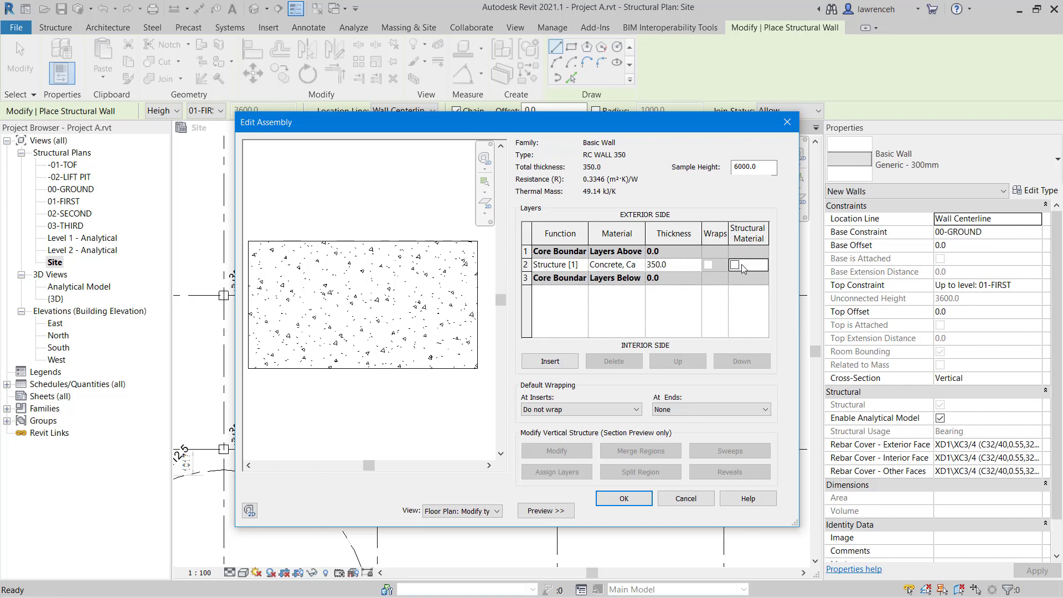
{"action": "left_click", "coordinate": [736, 265]}
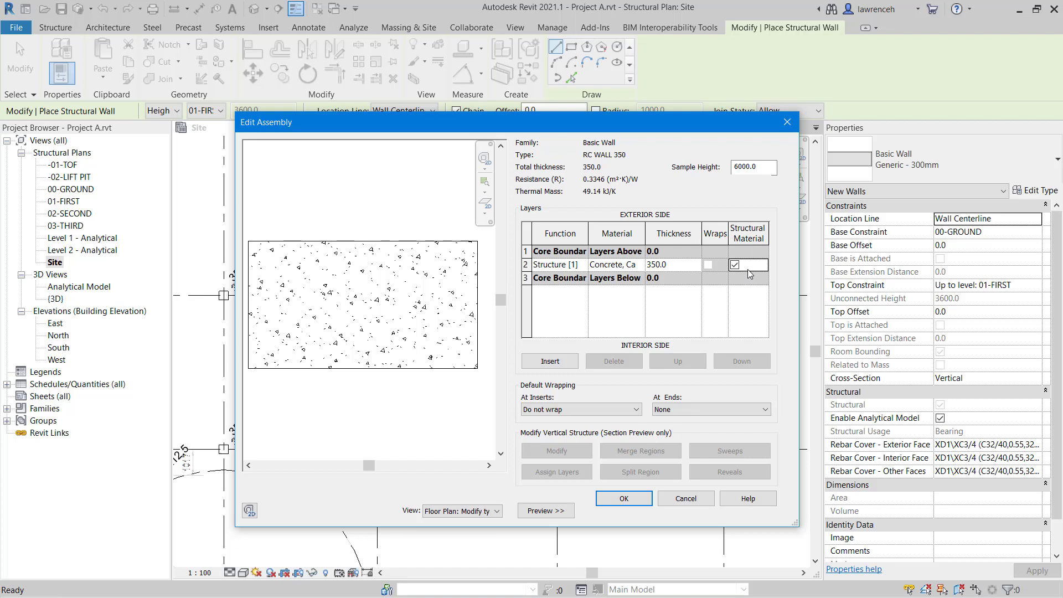
{"action": "mouse_move", "coordinate": [579, 243]}
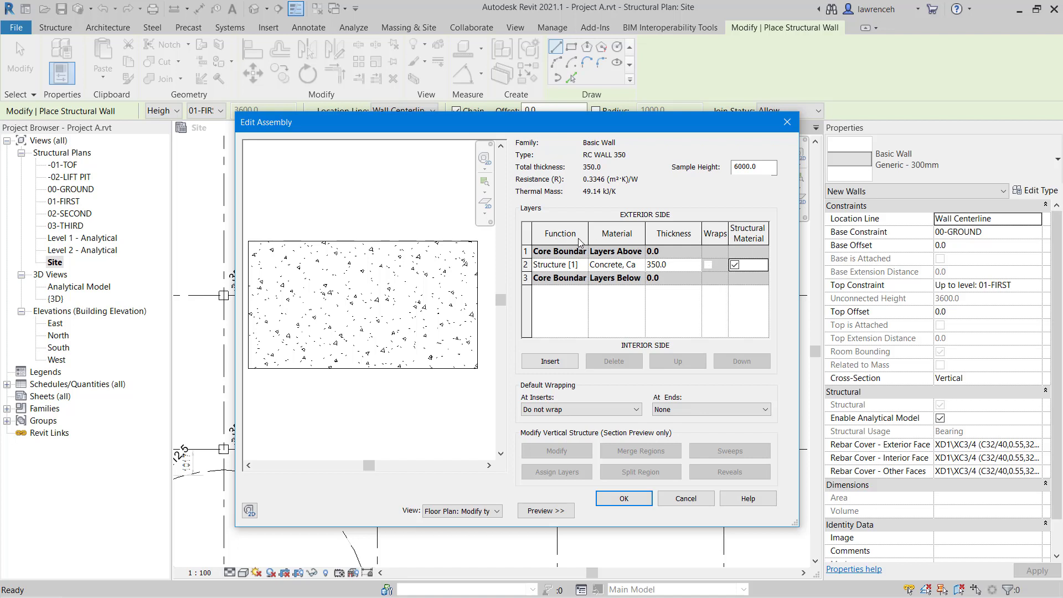
{"action": "mouse_move", "coordinate": [753, 251]}
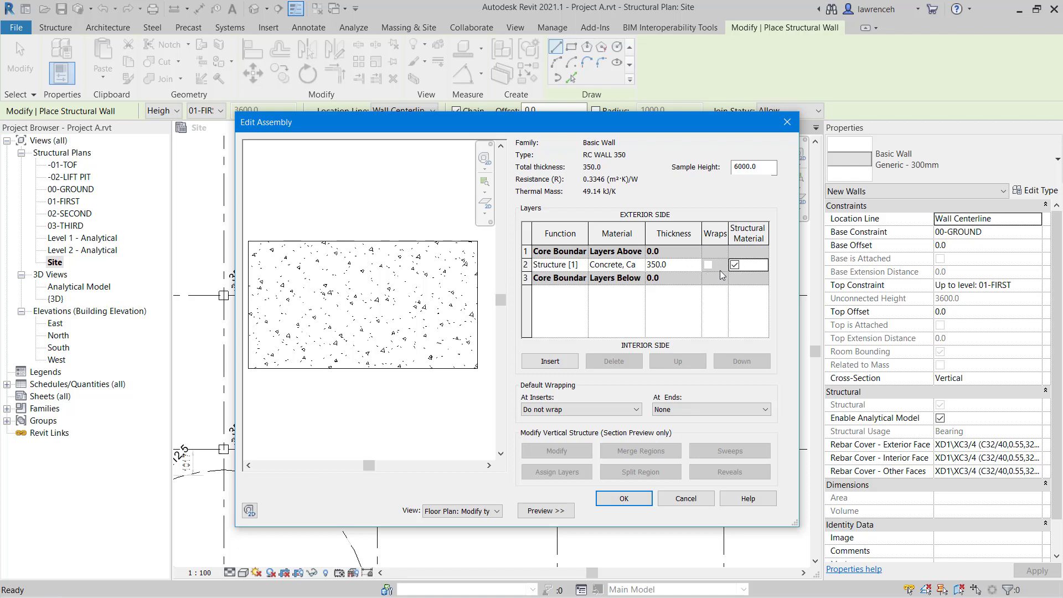
{"action": "mouse_move", "coordinate": [713, 278]}
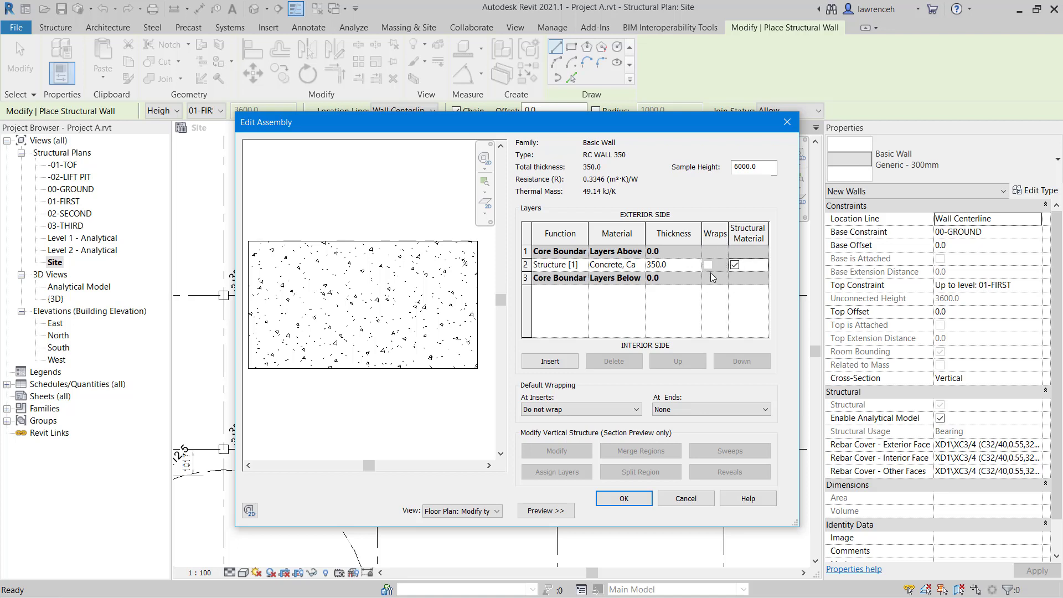
{"action": "mouse_move", "coordinate": [499, 301]}
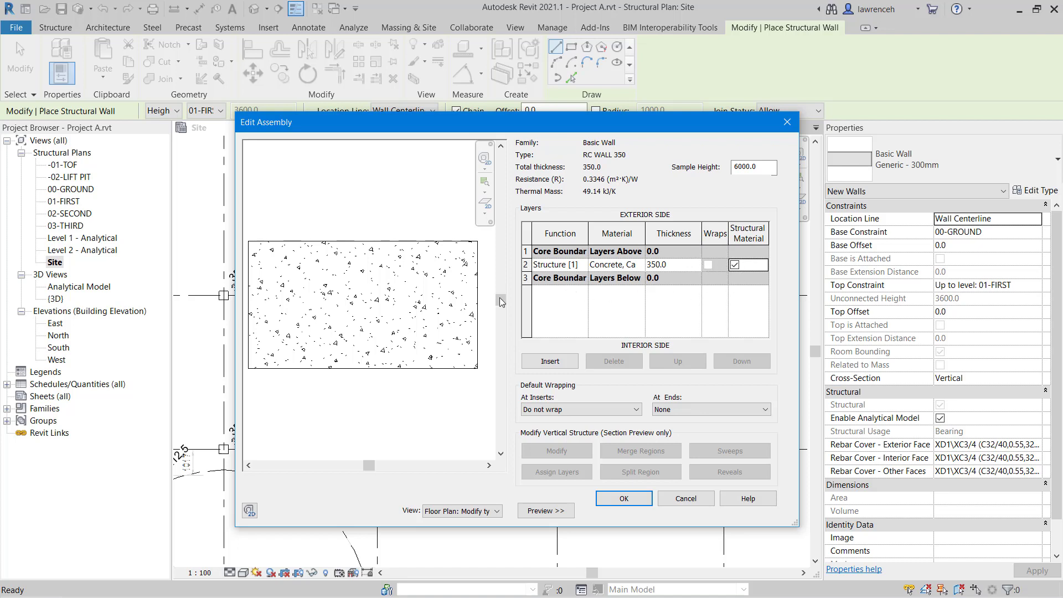
{"action": "mouse_move", "coordinate": [535, 297]}
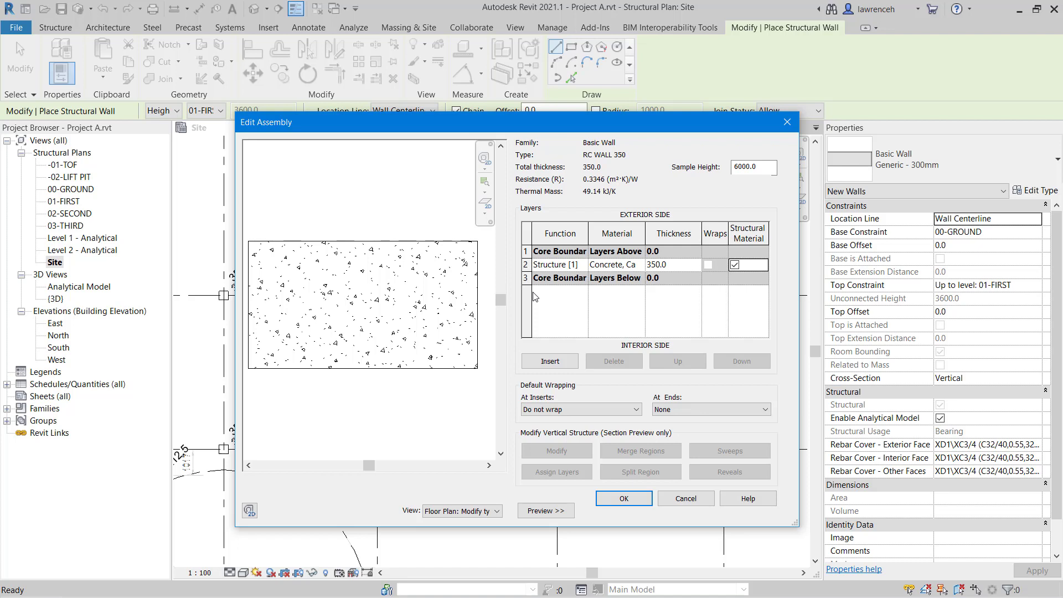
{"action": "mouse_move", "coordinate": [595, 449]}
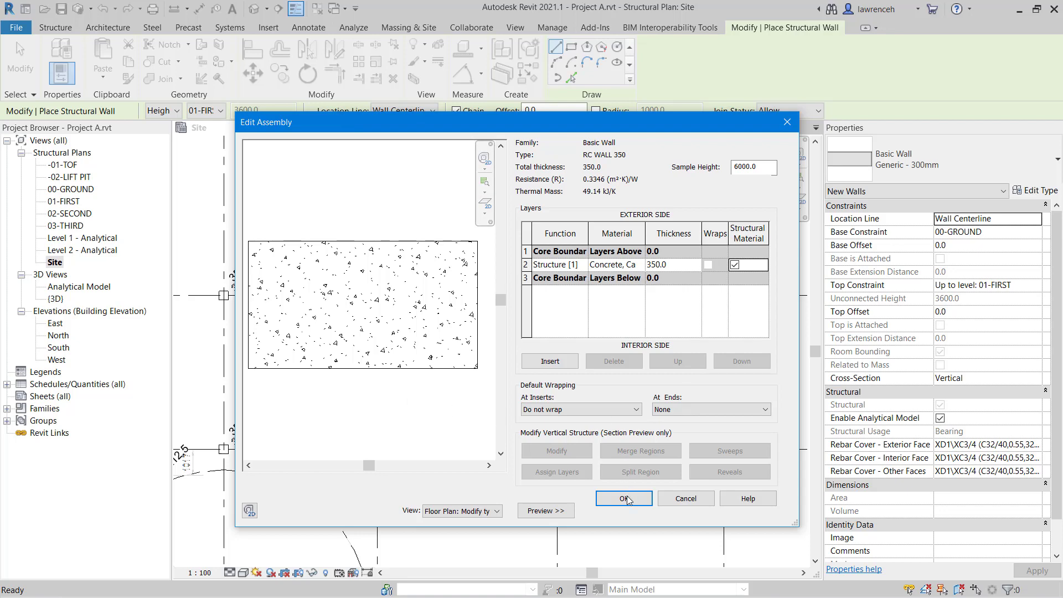
- Confirm the layer changes and leave RC WALL 350 as the current wall type
{"action": "left_click", "coordinate": [622, 498]}
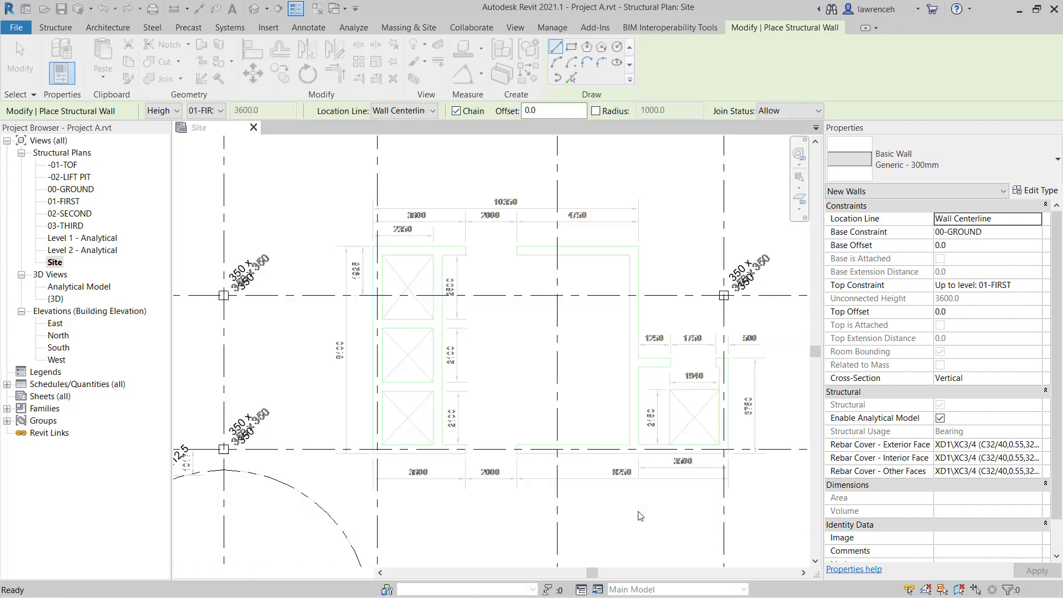
{"action": "left_click", "coordinate": [916, 159]}
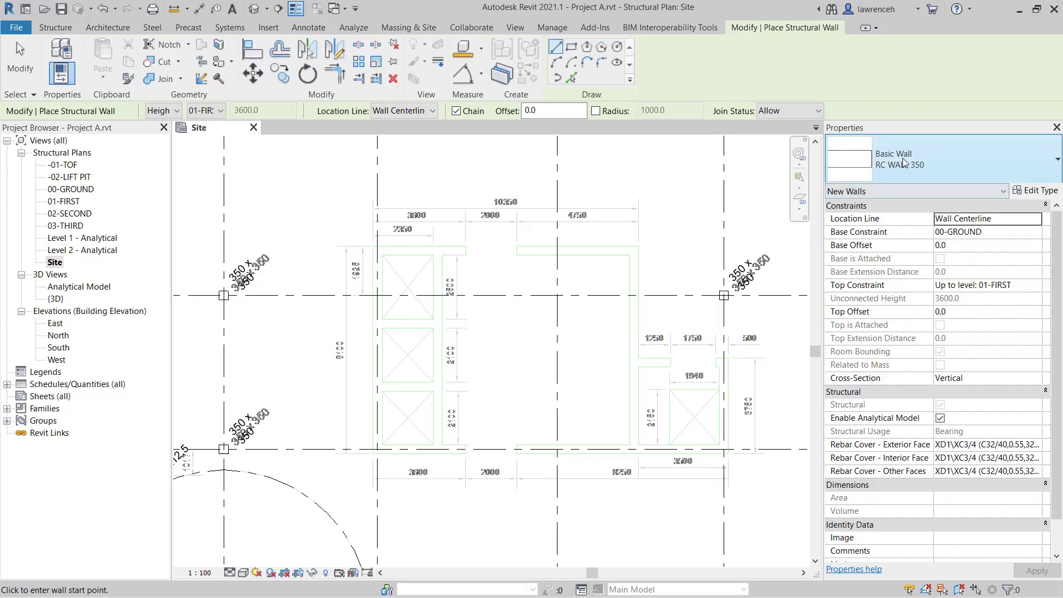
{"action": "mouse_move", "coordinate": [672, 196]}
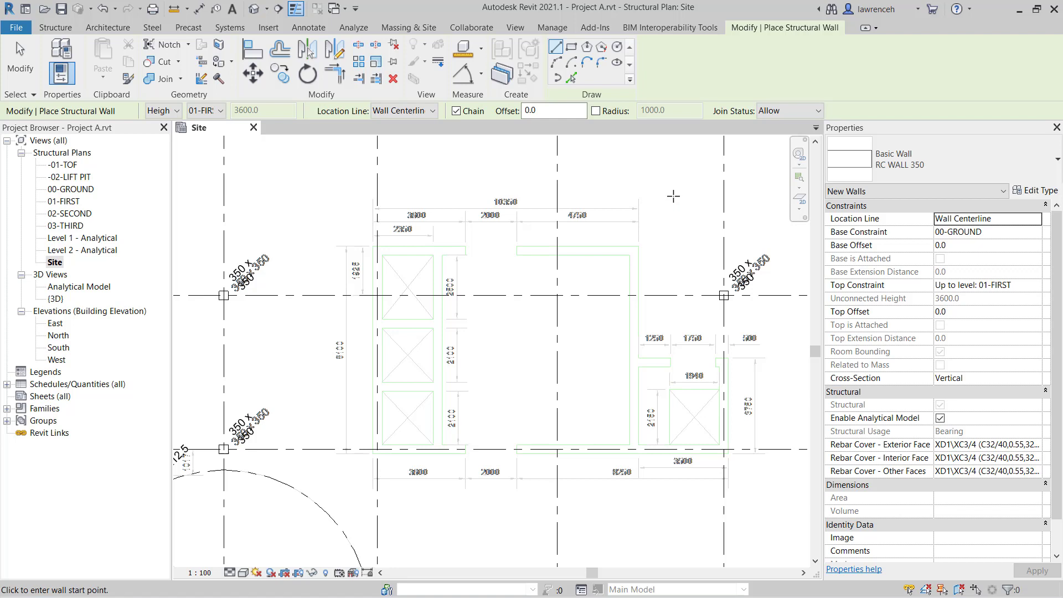
{"action": "key", "text": "Escape"}
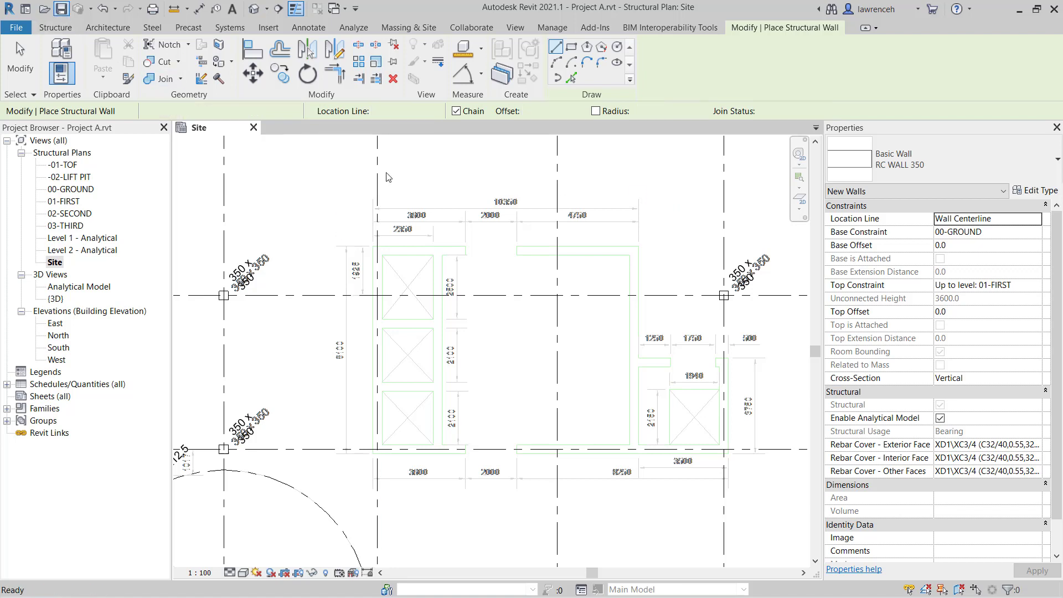